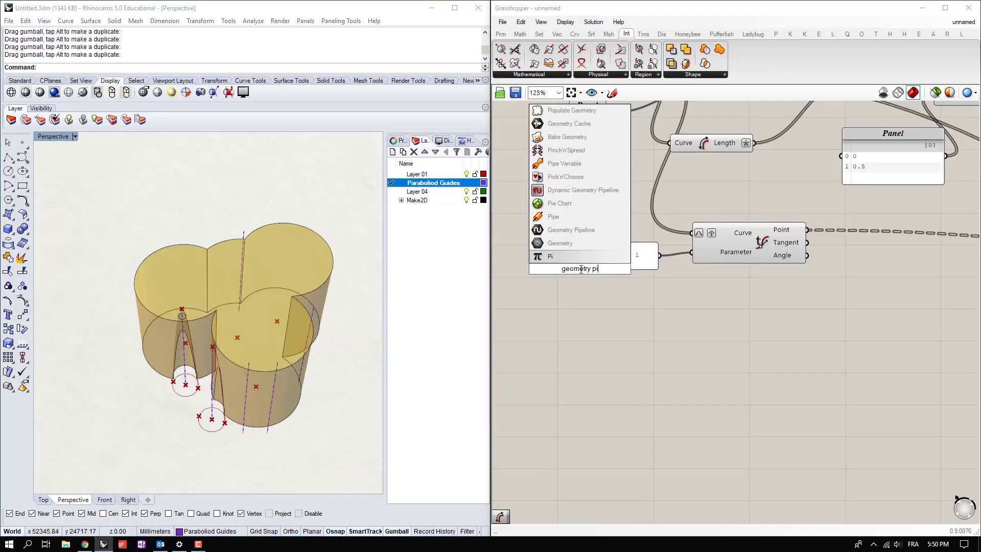
# Step: Add a Geometry Pipeline component and click into its Layer filter field
pyautogui.click(571, 229)
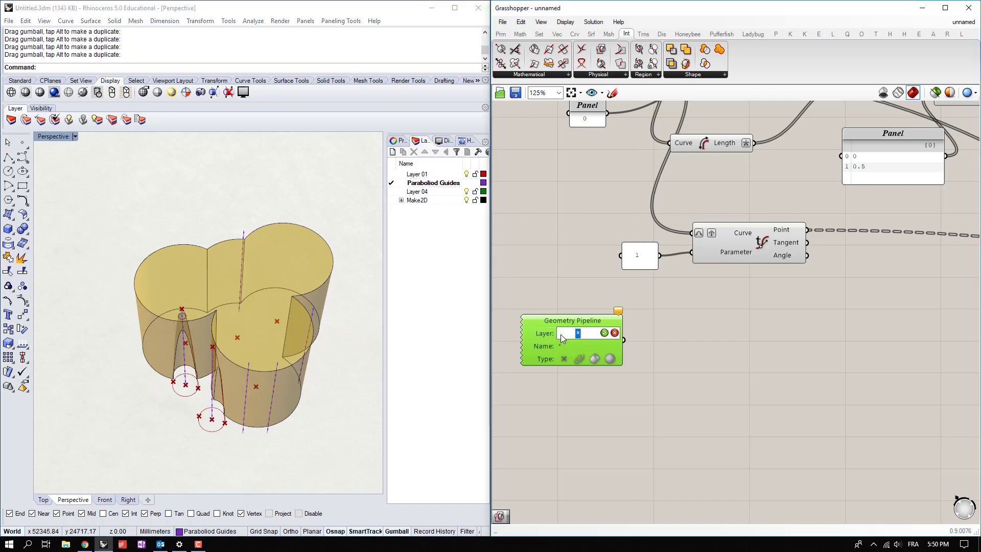
pyautogui.click(604, 332)
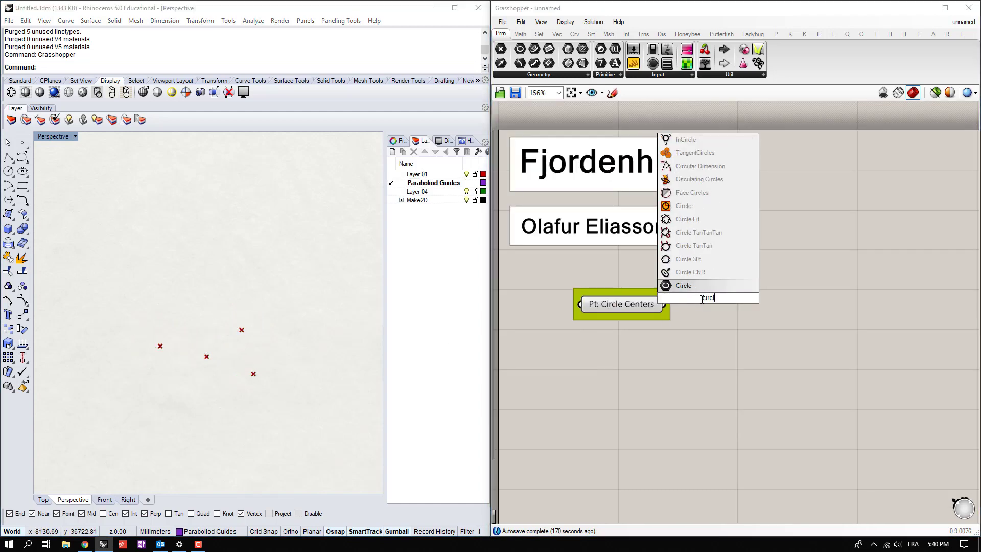
# Step: Draw radius-15000 circles on the Circle Centers points and merge them with Region Union
pyautogui.click(683, 285)
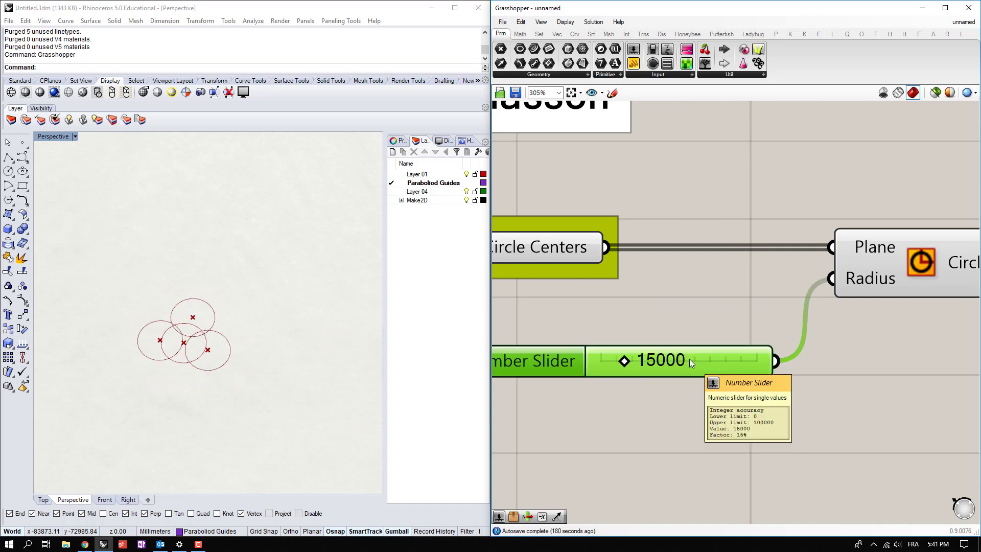
pyautogui.scroll(-3)
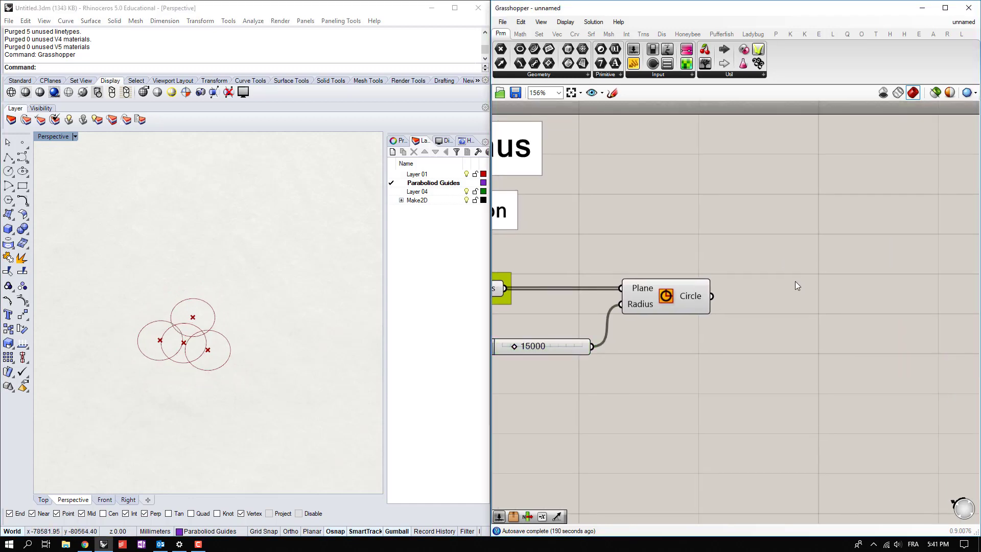
pyautogui.doubleClick(798, 286)
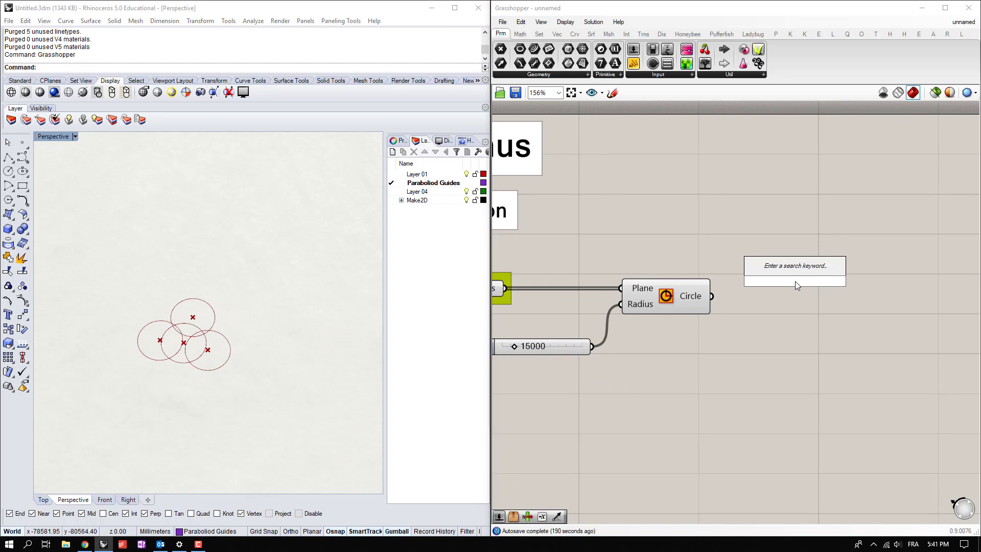
pyautogui.click(767, 305)
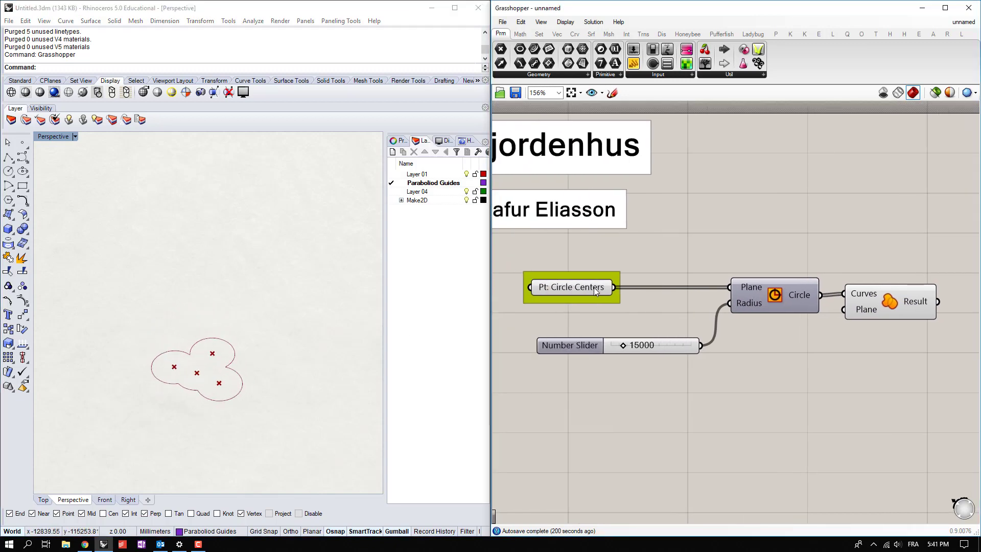
# Step: Extrude the unioned outline along a slider-driven Unit Z vector into a Brep parameter
pyautogui.click(571, 287)
pyautogui.write('35')
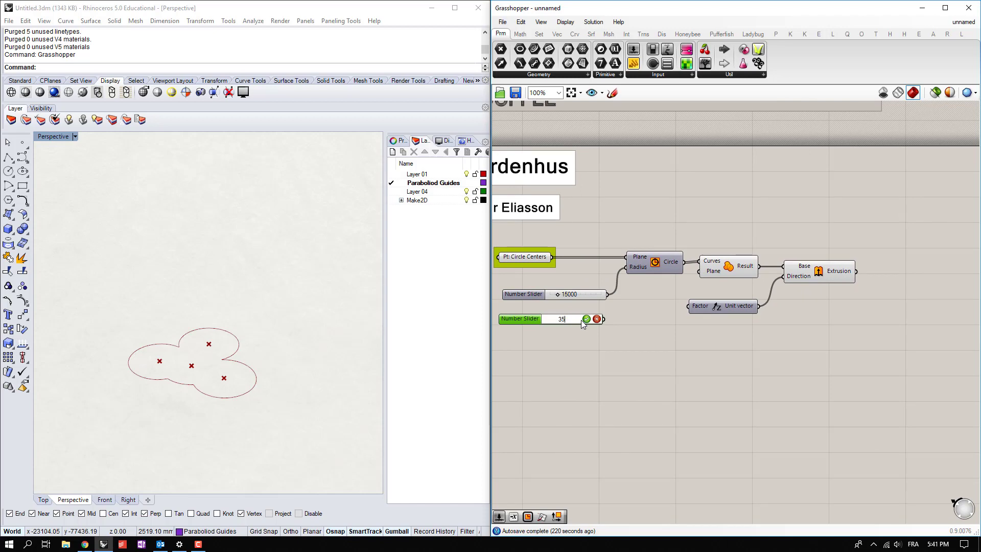
pyautogui.click(586, 319)
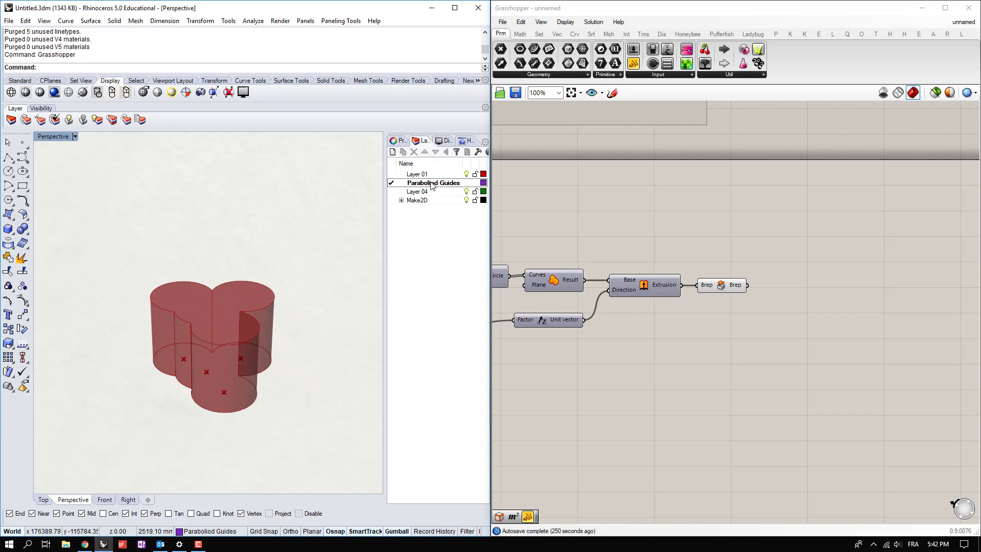
# Step: Reference the line on Paraboliod Guides as a curve parameter named 'Paraboliod Centerline'
pyautogui.click(434, 182)
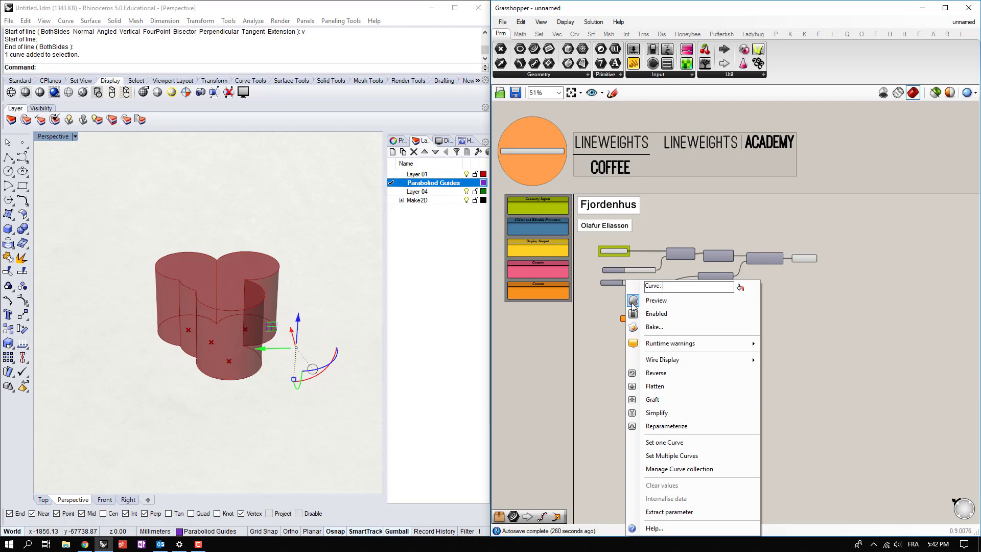
pyautogui.write('Paraboliod C')
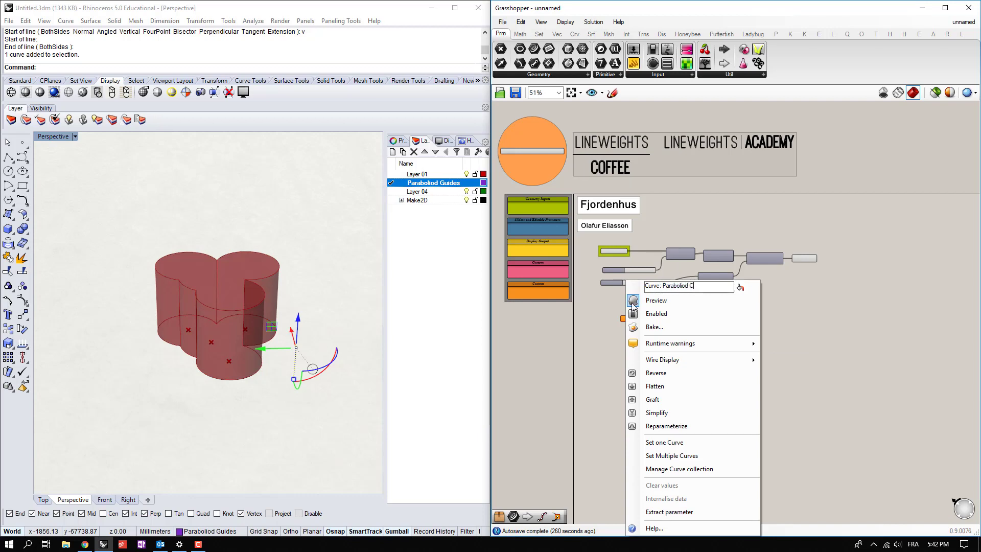
pyautogui.write('enterline')
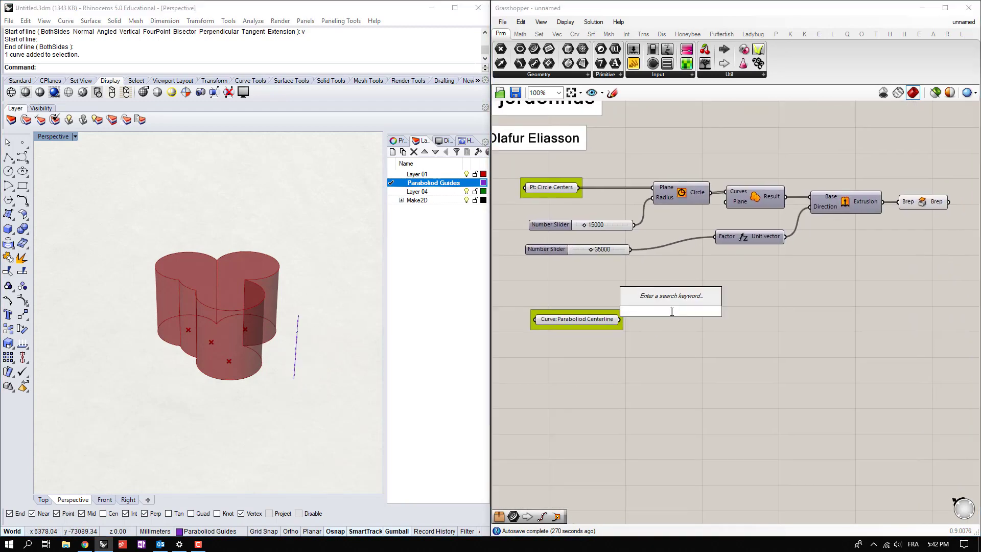
pyautogui.write('evalute')
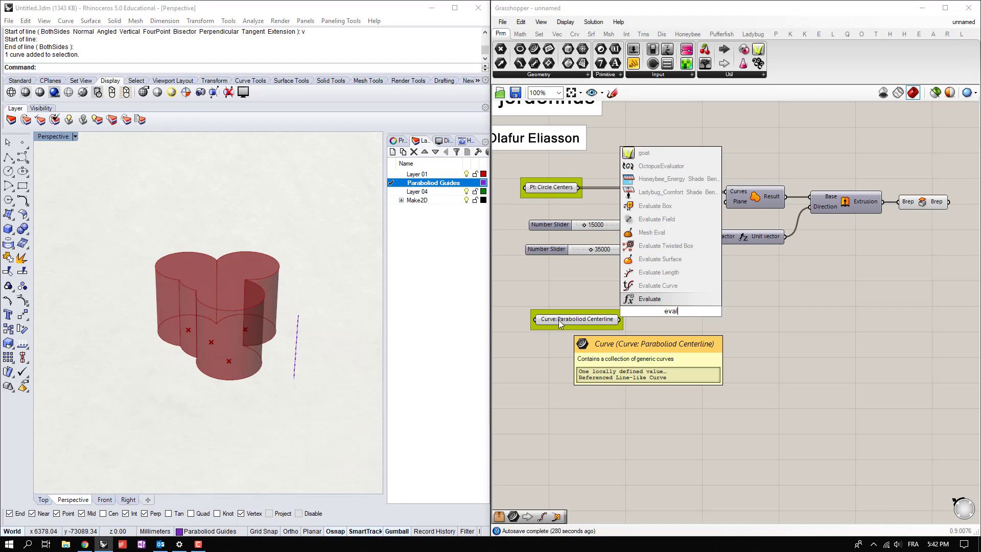
# Step: Evaluate the centerline at t=0, add a Circle there, and add a Length expression for its radius
pyautogui.click(650, 299)
pyautogui.write('circ')
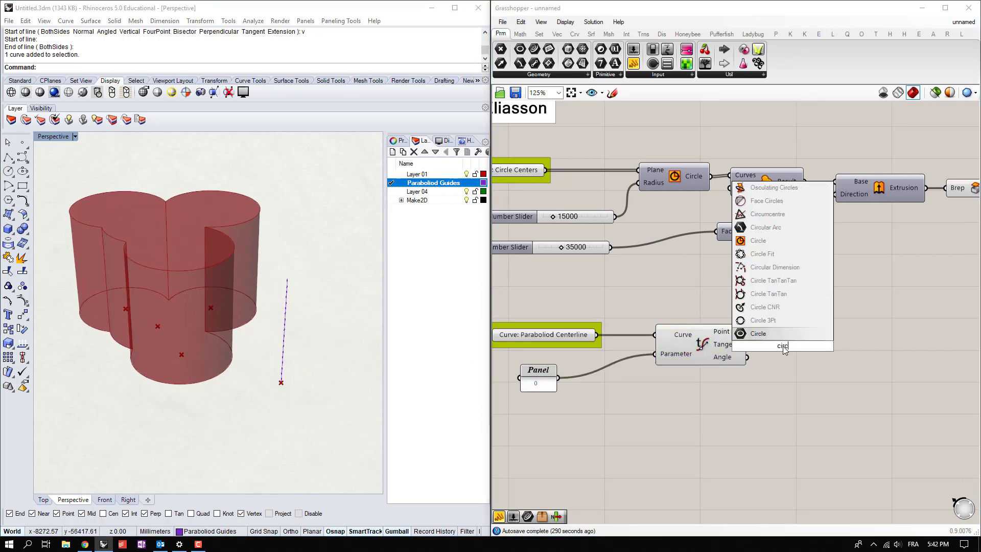
pyautogui.click(758, 332)
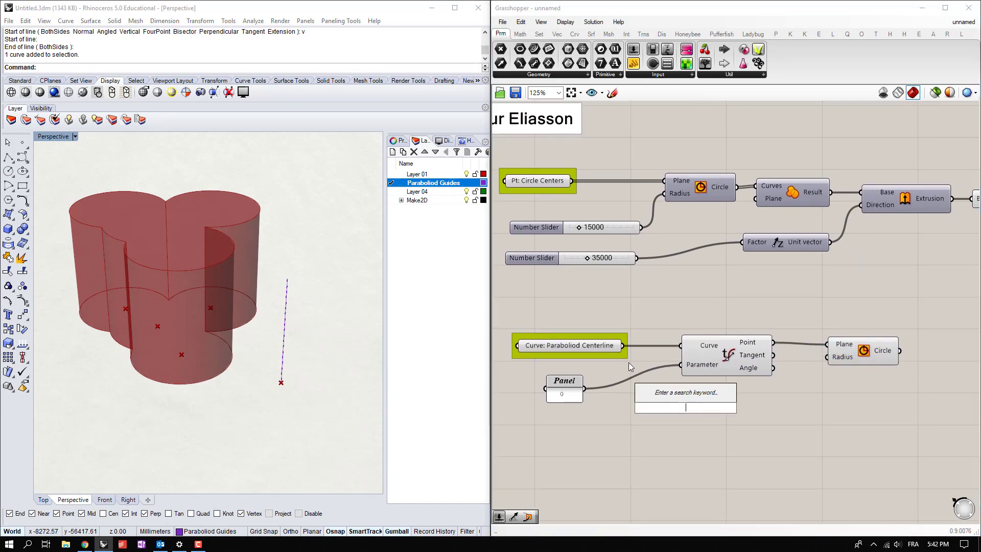
pyautogui.write('length')
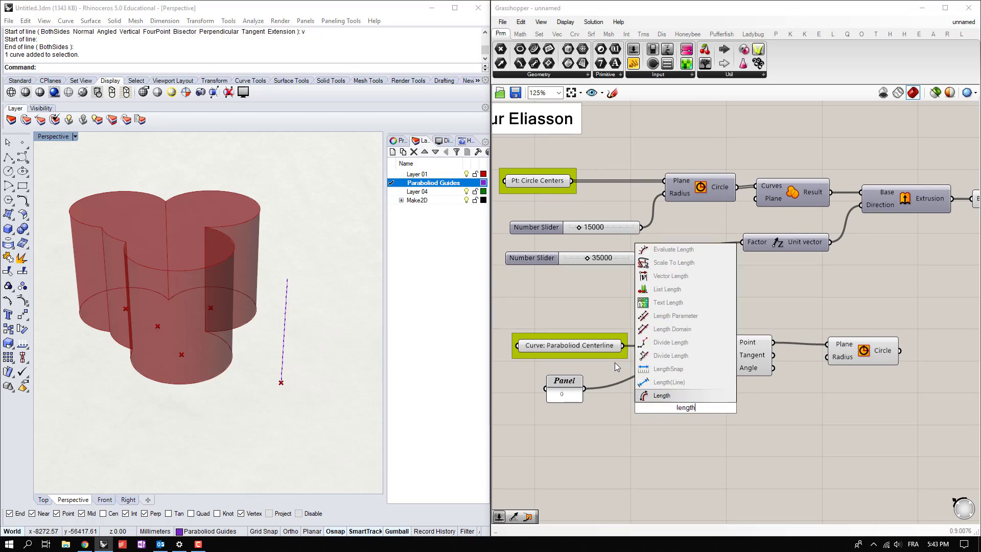
pyautogui.click(662, 396)
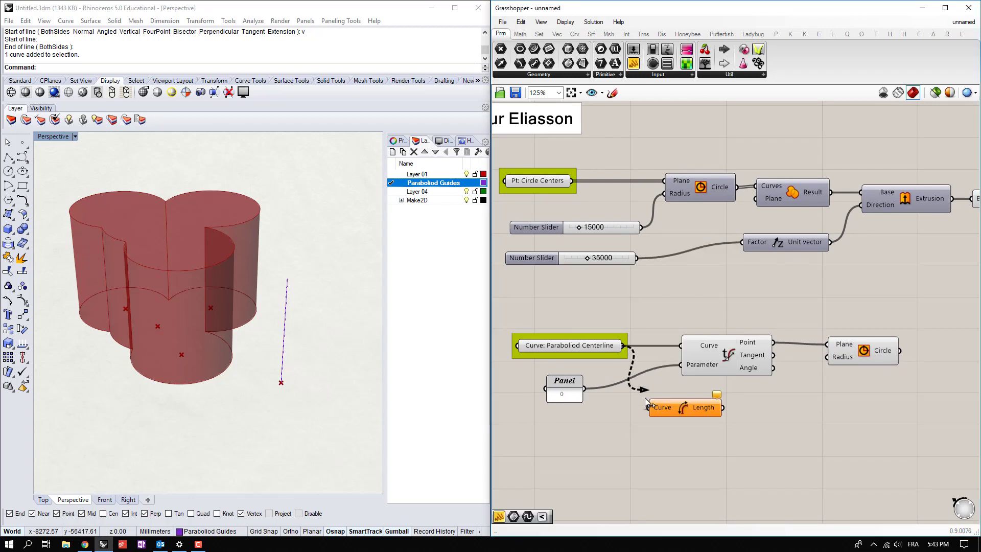
pyautogui.rightClick(708, 407)
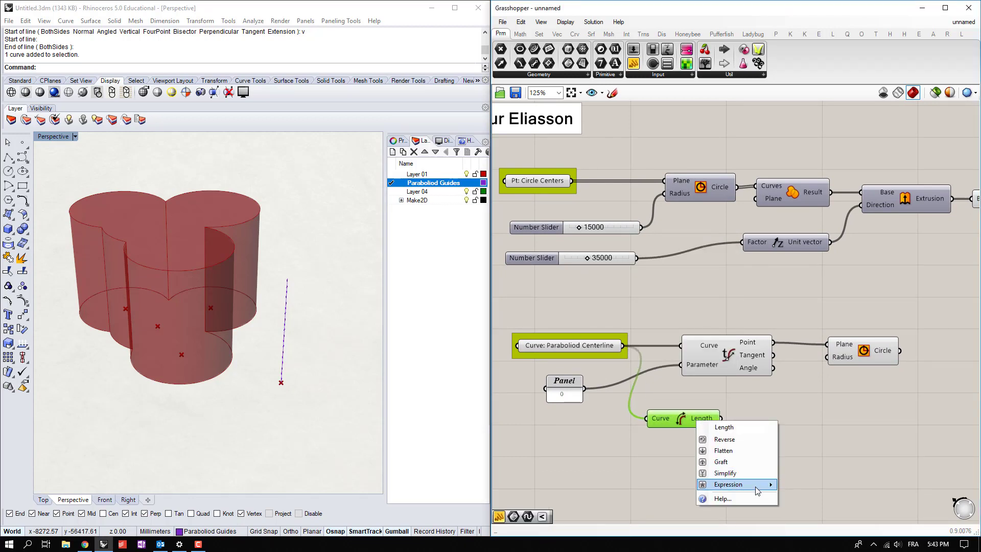
pyautogui.moveTo(728, 484)
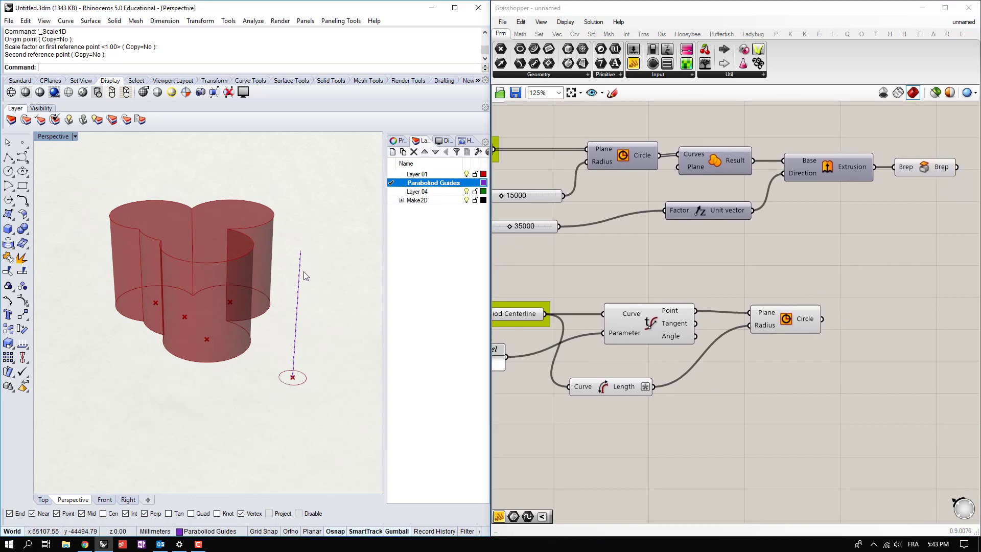
pyautogui.moveTo(286, 302)
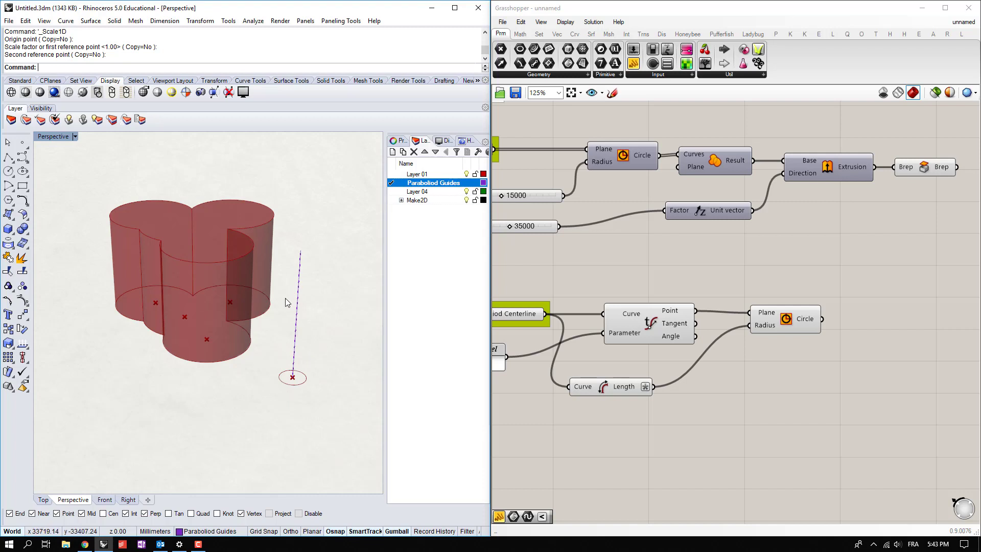
pyautogui.moveTo(287, 364)
pyautogui.write('ev')
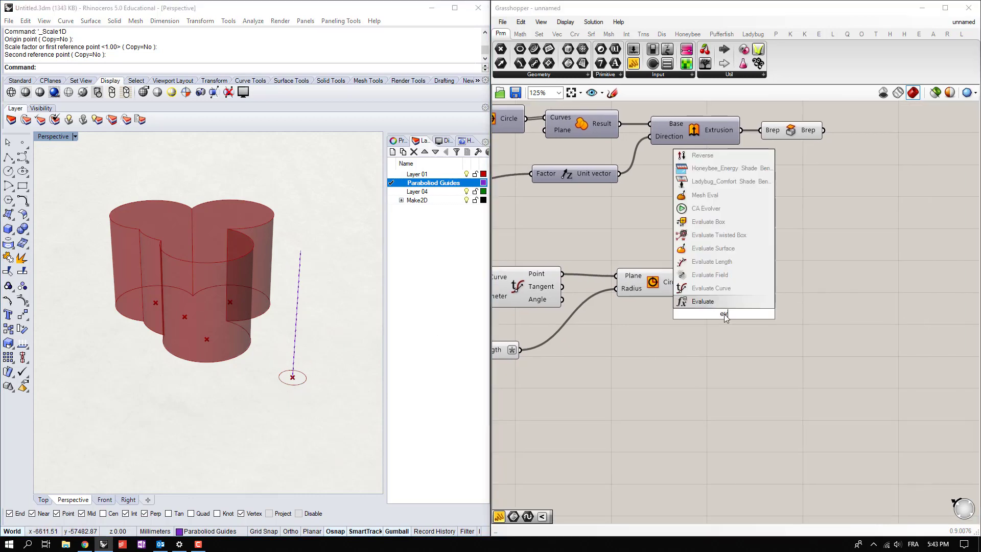
# Step: Evaluate the base circle at 0 and 0.5, and the reparameterized centerline at 1
pyautogui.click(704, 301)
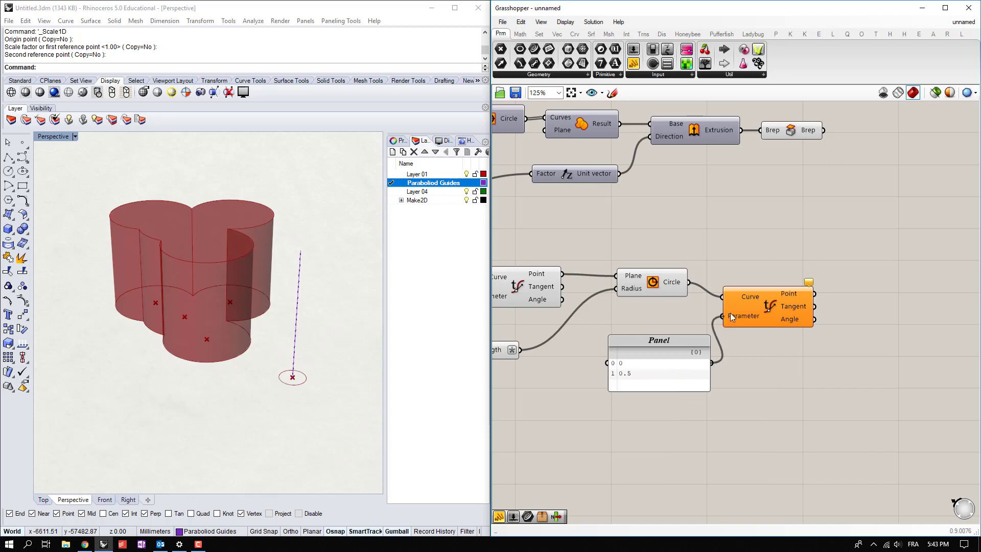
pyautogui.click(794, 423)
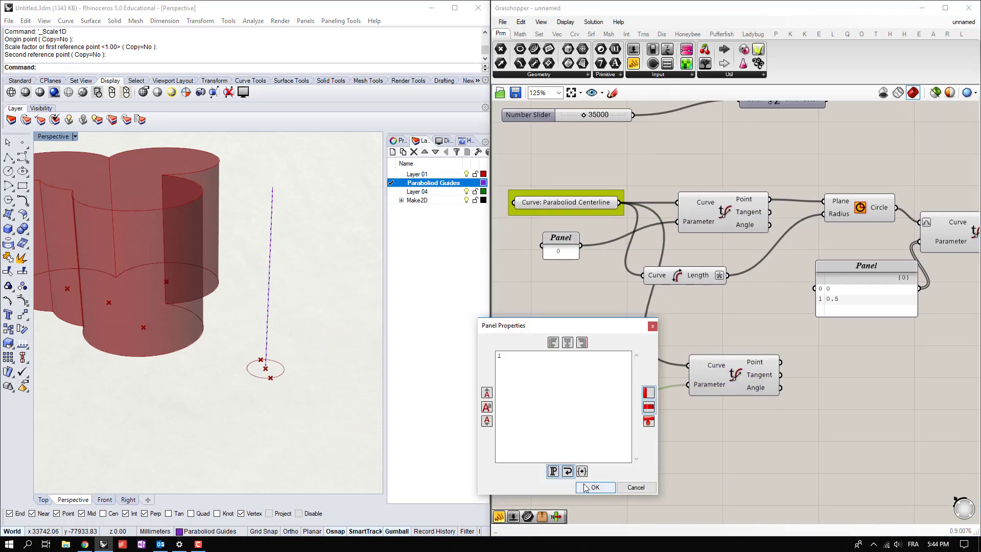
pyautogui.click(594, 487)
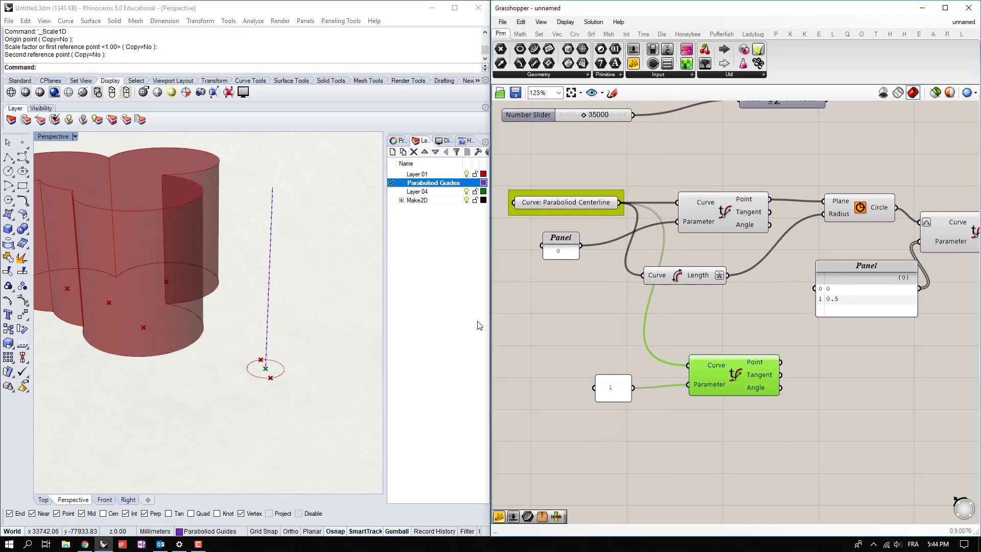
pyautogui.rightClick(720, 385)
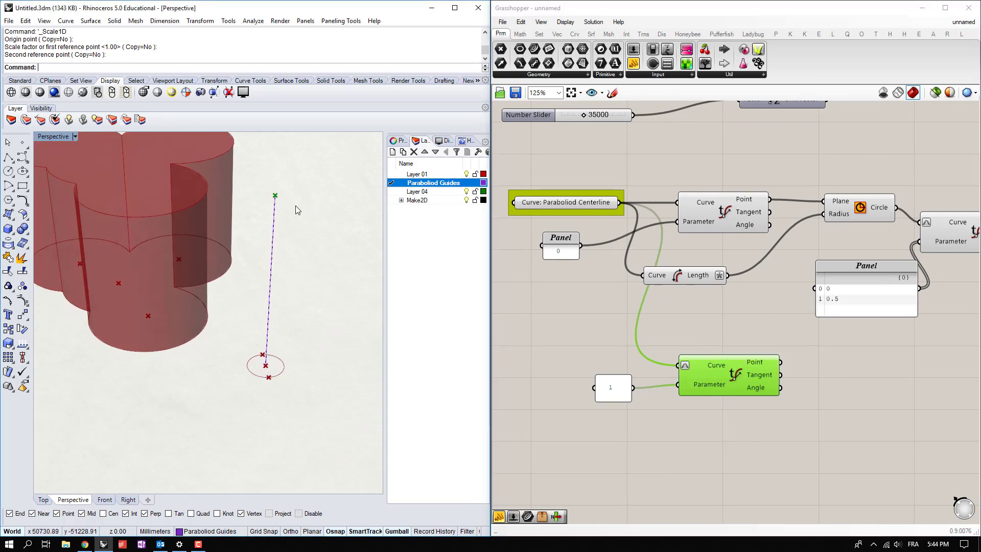
pyautogui.scroll(-3)
pyautogui.write('merg')
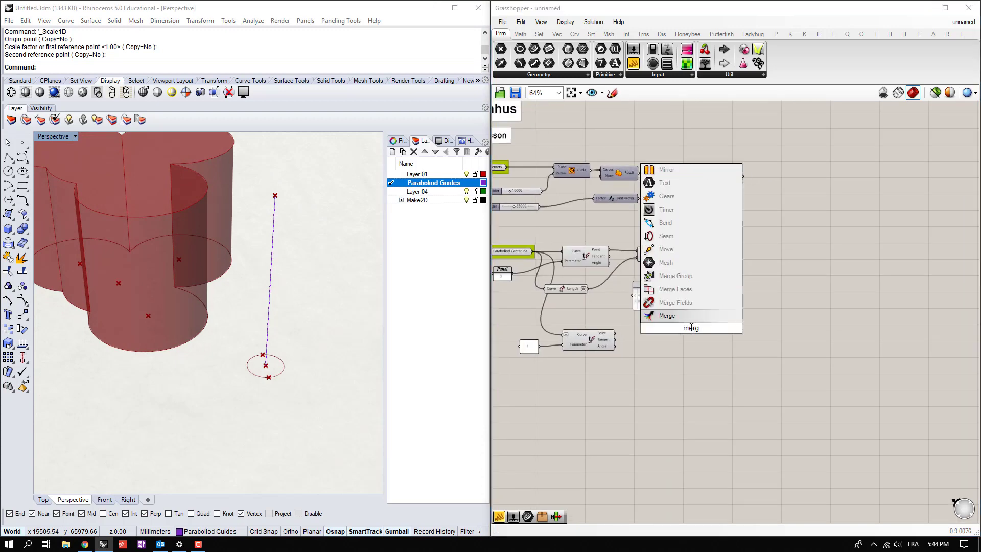
# Step: Merge the circle points and centerline tip into four inputs feeding a Nurbs Curve
pyautogui.click(666, 316)
pyautogui.write('nur')
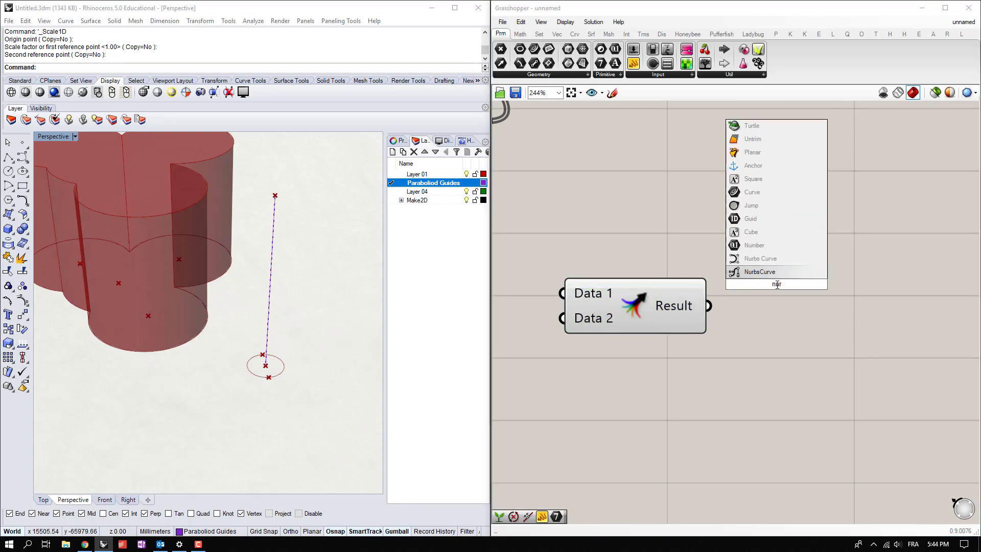
pyautogui.click(759, 271)
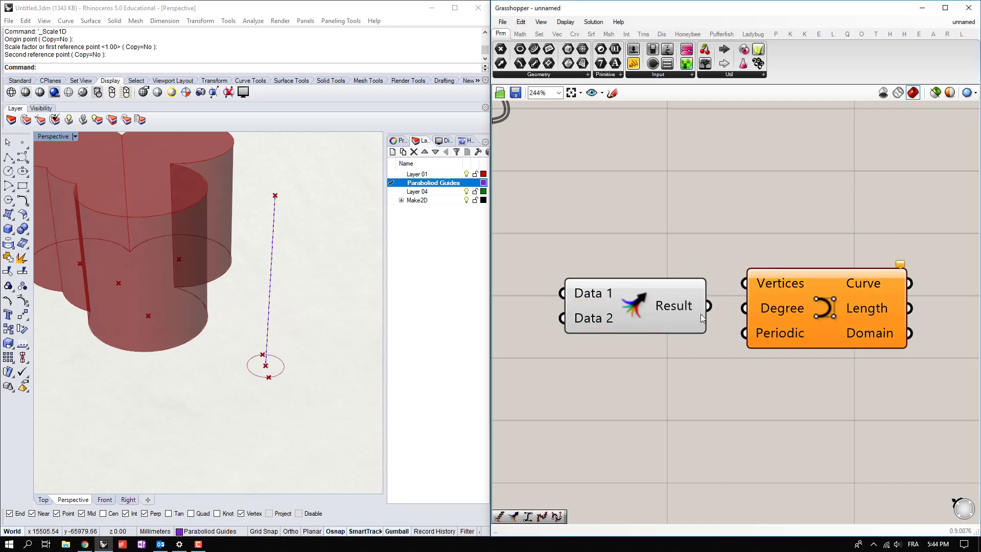
pyautogui.scroll(3)
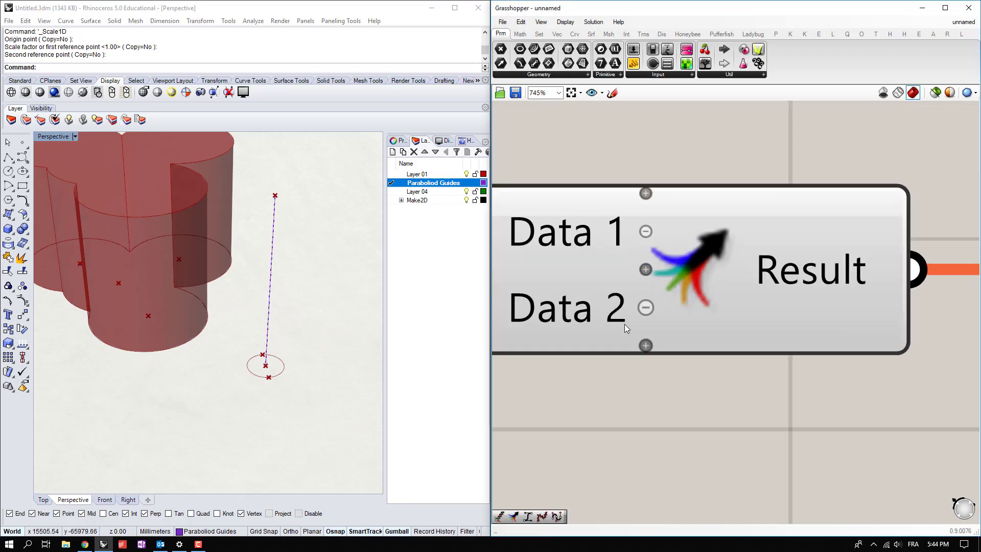
pyautogui.scroll(-3)
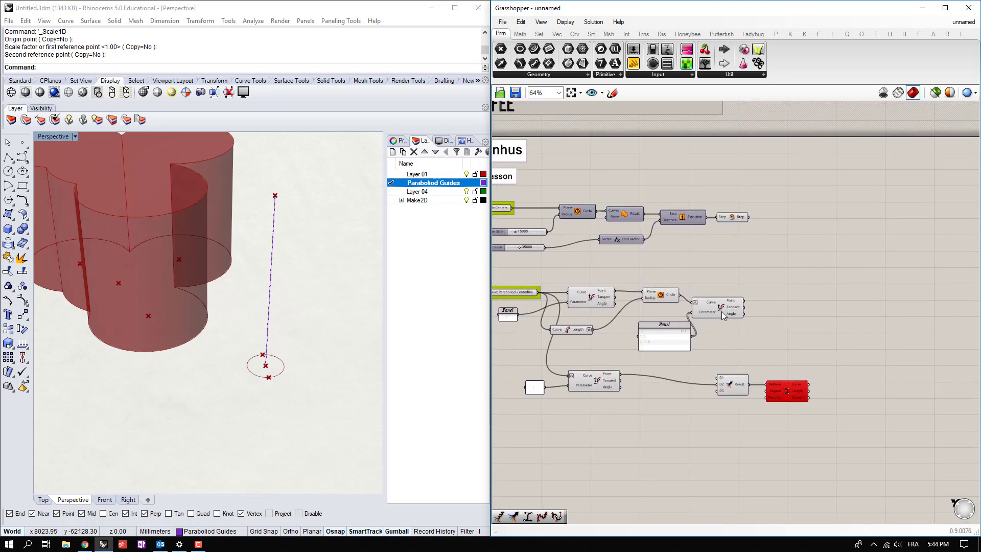
pyautogui.click(719, 299)
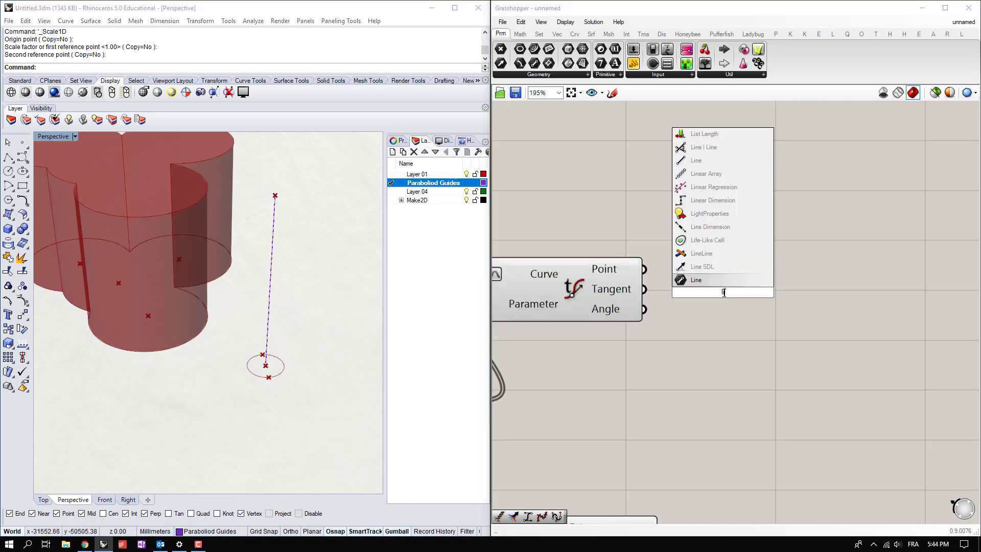
pyautogui.click(701, 271)
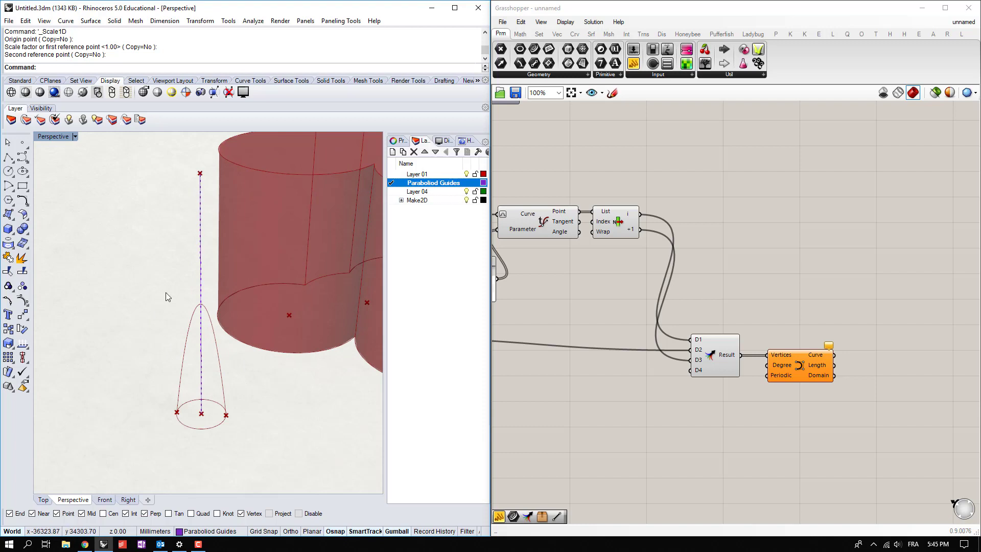
# Step: Replace the Nurbs Curve with an Interpolate curve fed by the Merge result
pyautogui.doubleClick(721, 344)
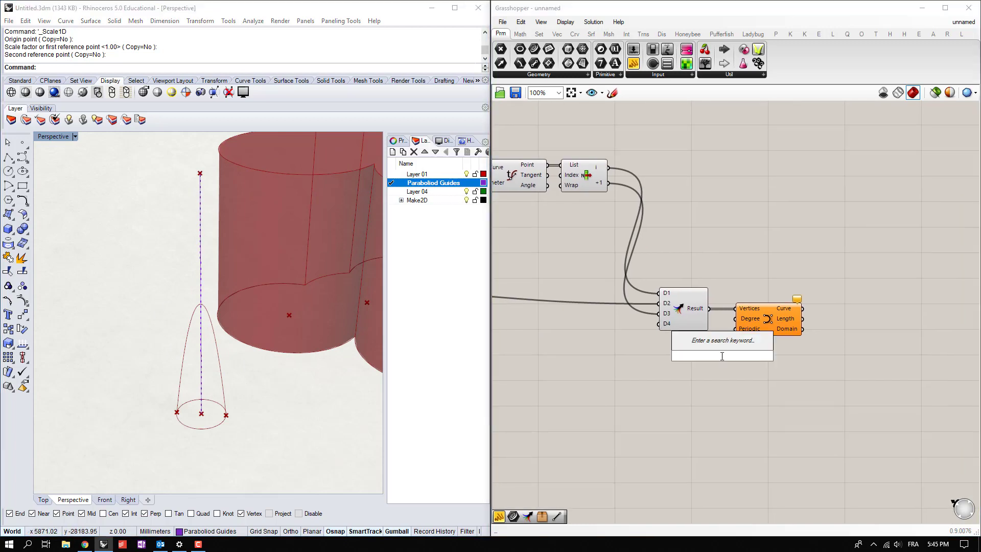
pyautogui.write('interpolat')
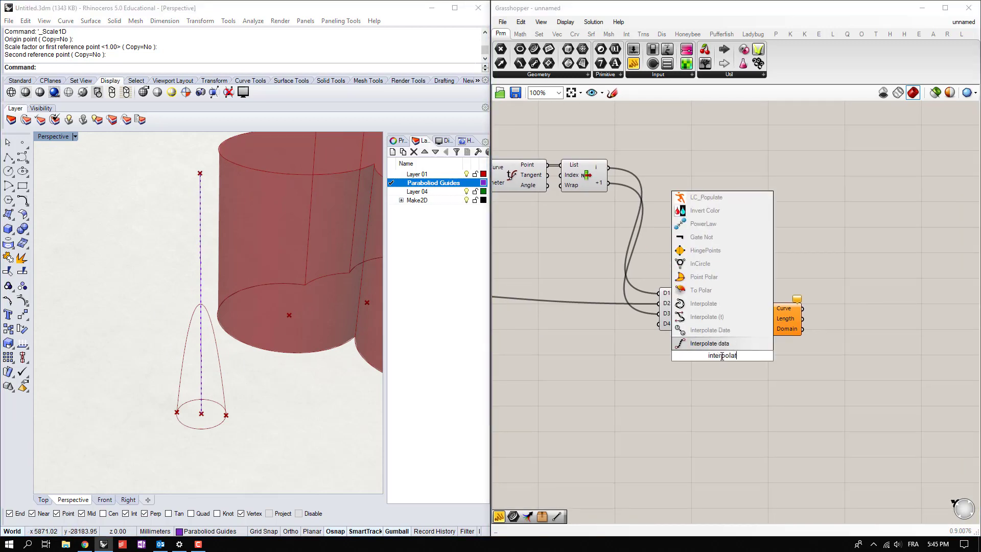
pyautogui.moveTo(704, 304)
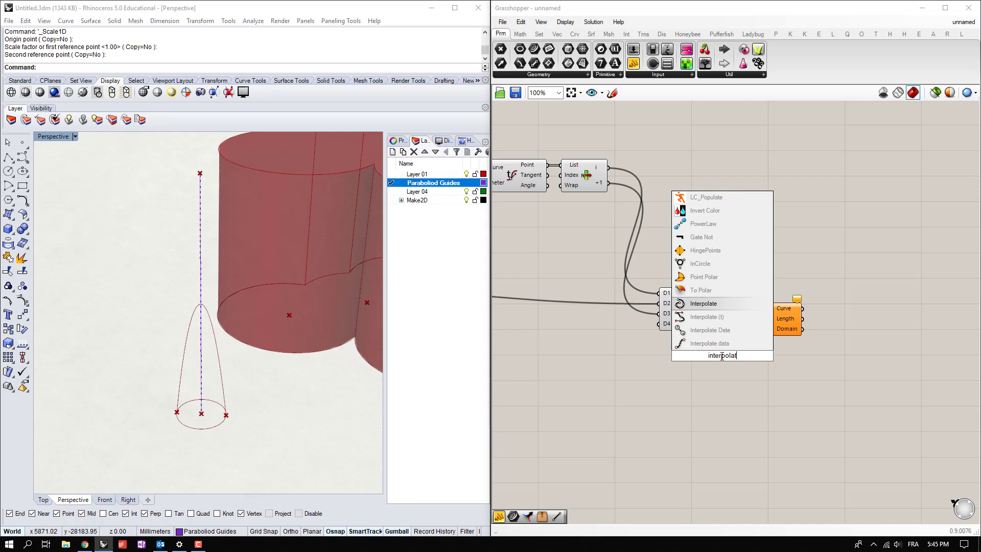
pyautogui.click(703, 303)
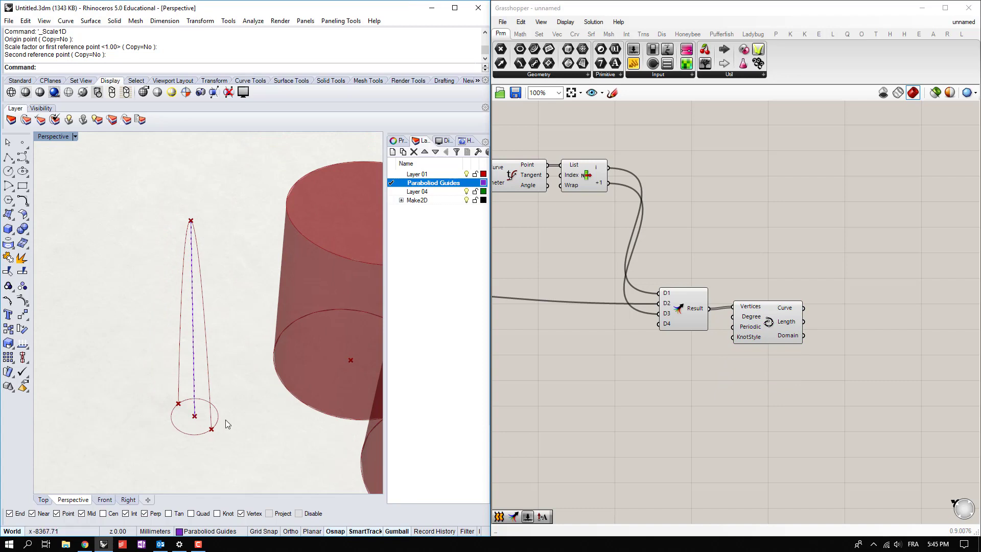
pyautogui.moveTo(179, 283)
pyautogui.write('s')
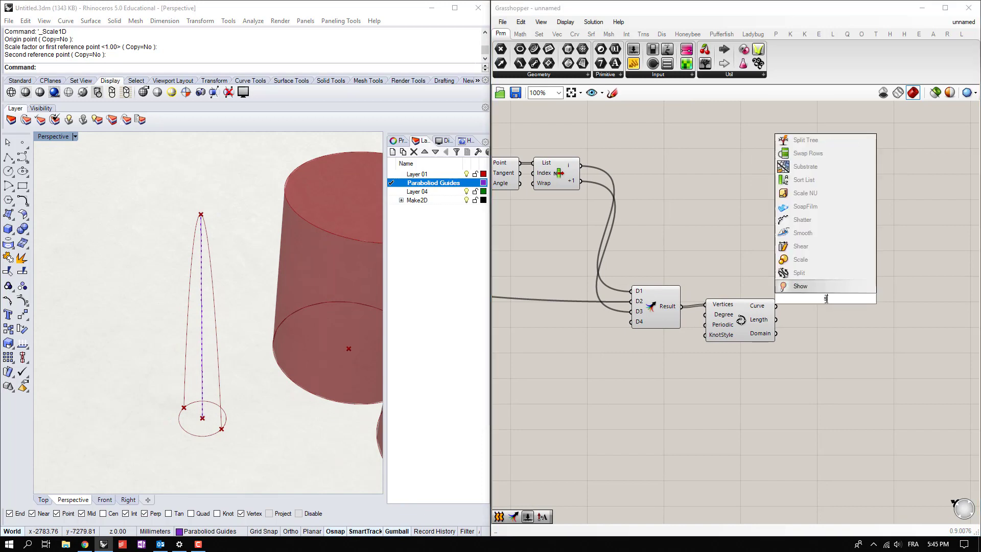
# Step: Shatter the profile at 0.5 and revolve one half around the centerline with Custom Preview
pyautogui.click(805, 303)
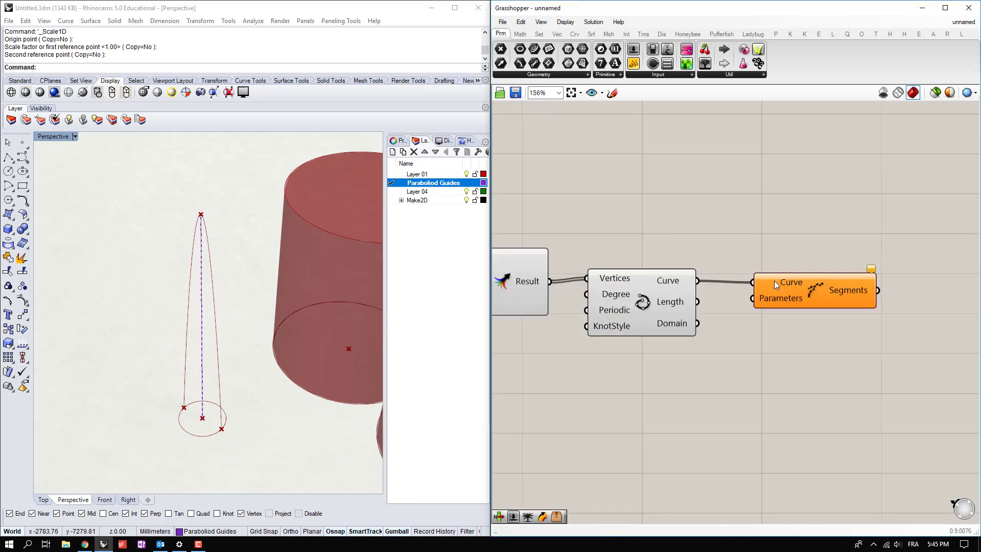
pyautogui.rightClick(791, 282)
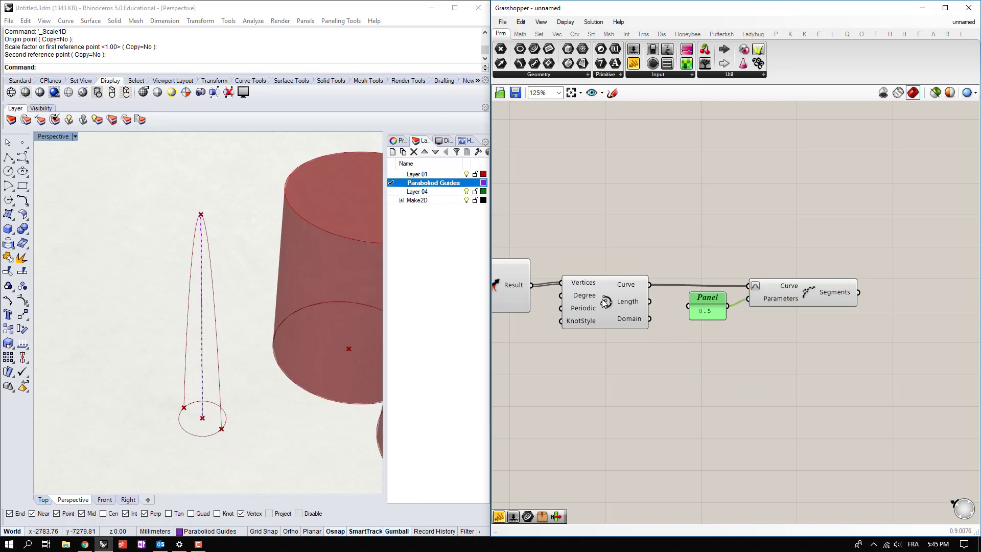
pyautogui.scroll(-3)
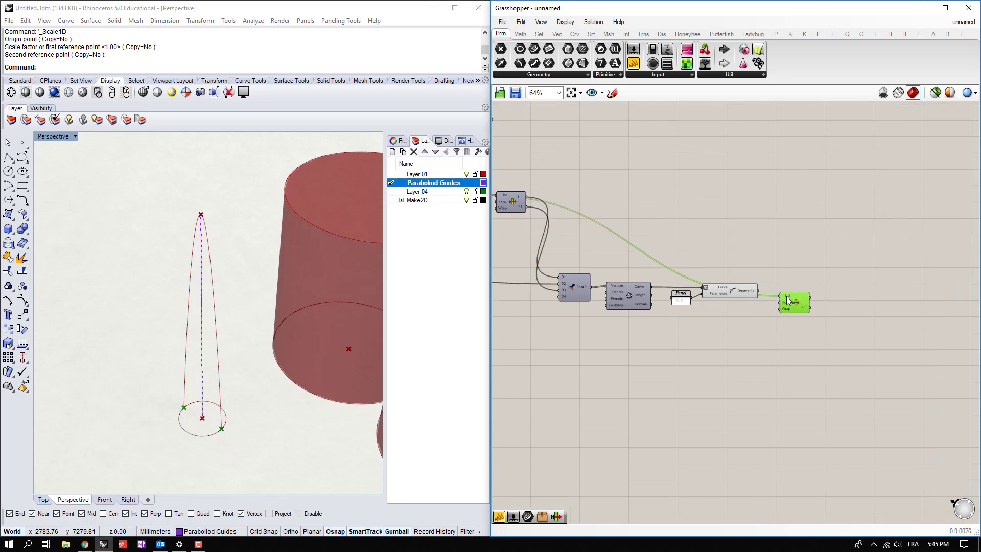
pyautogui.scroll(3)
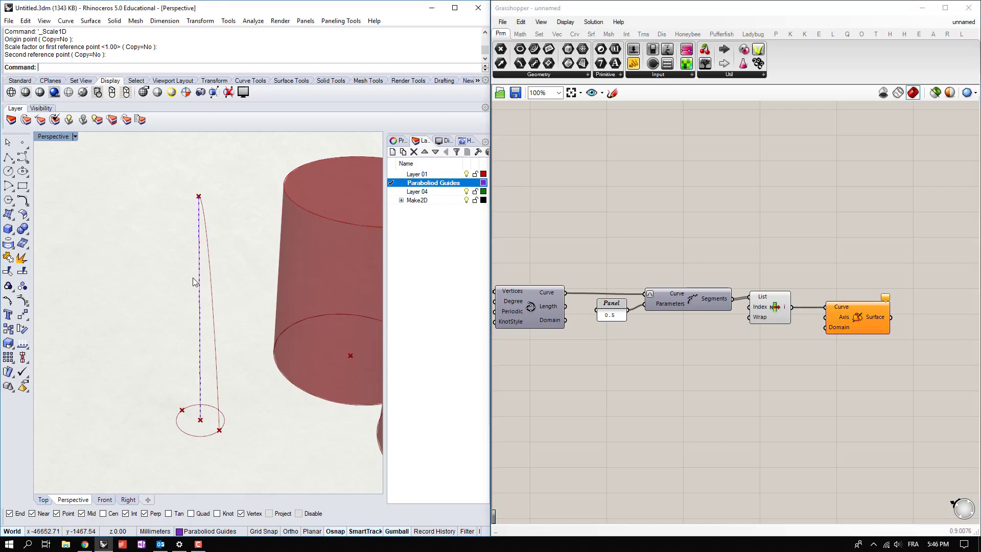
pyautogui.scroll(-3)
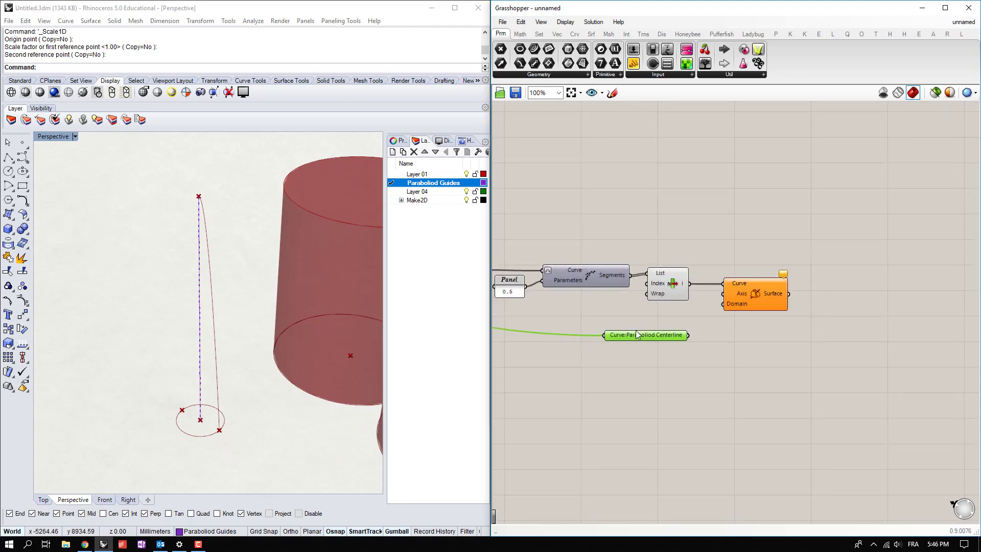
pyautogui.scroll(3)
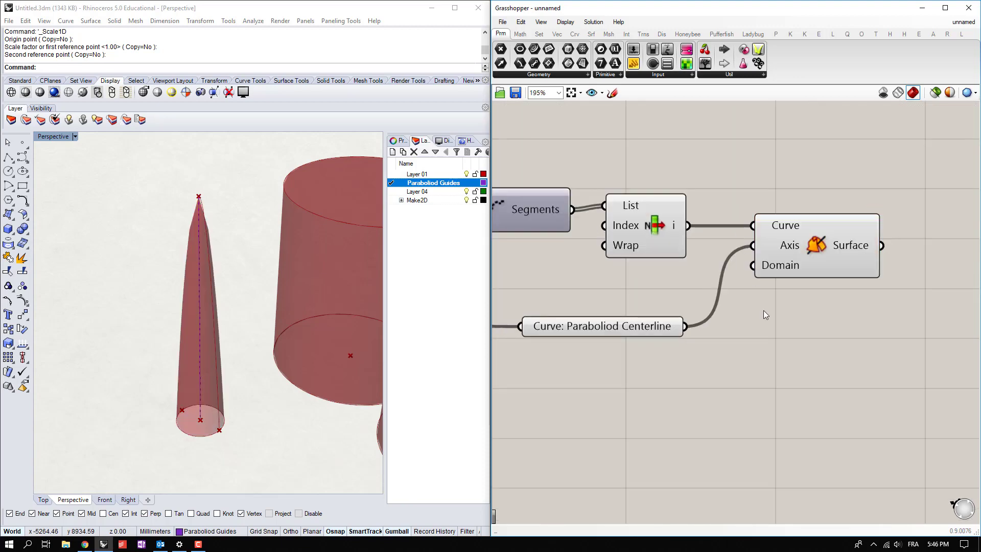
pyautogui.moveTo(780, 265)
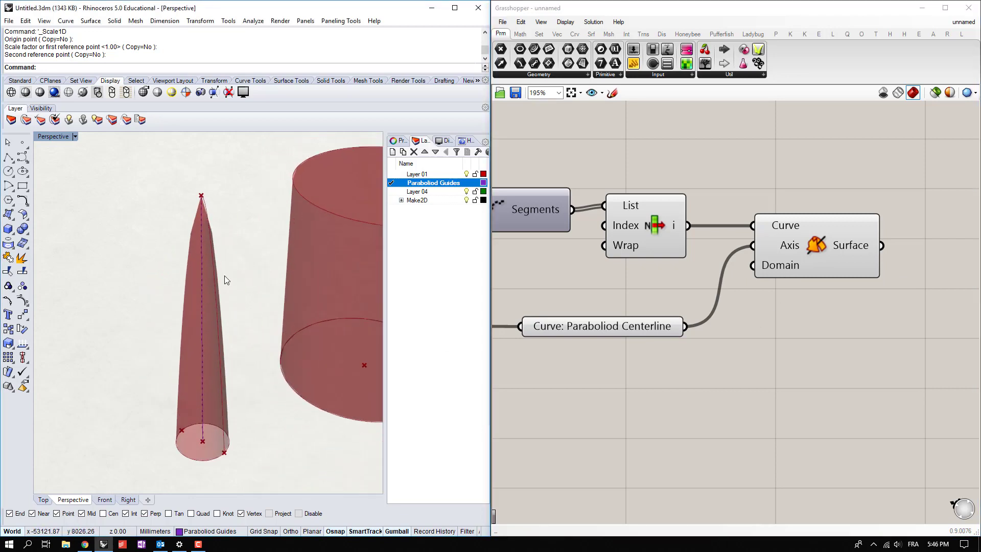
pyautogui.click(974, 92)
pyautogui.write('swatch')
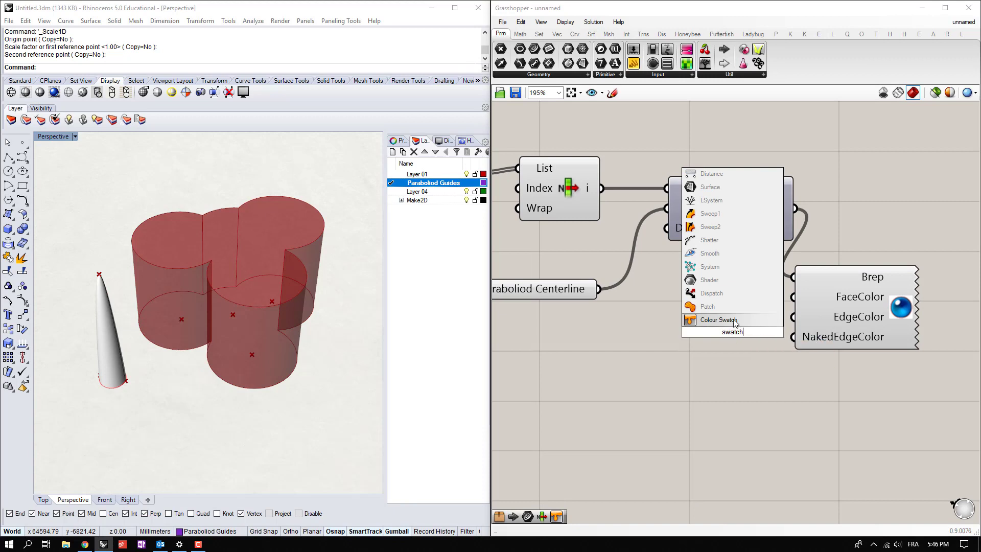
# Step: Colour the paraboloid preview translucent light blue using a Colour Swatch
pyautogui.click(717, 320)
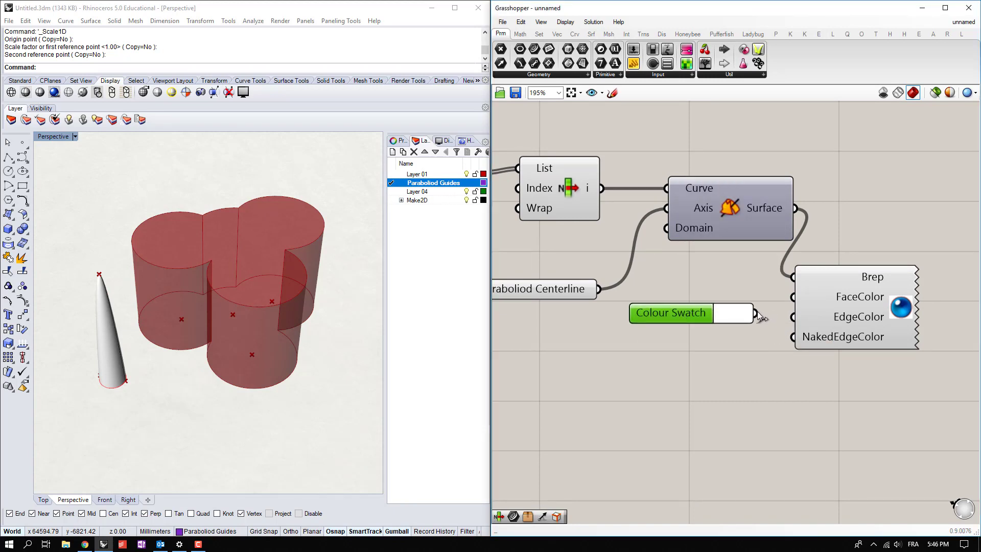
pyautogui.click(748, 312)
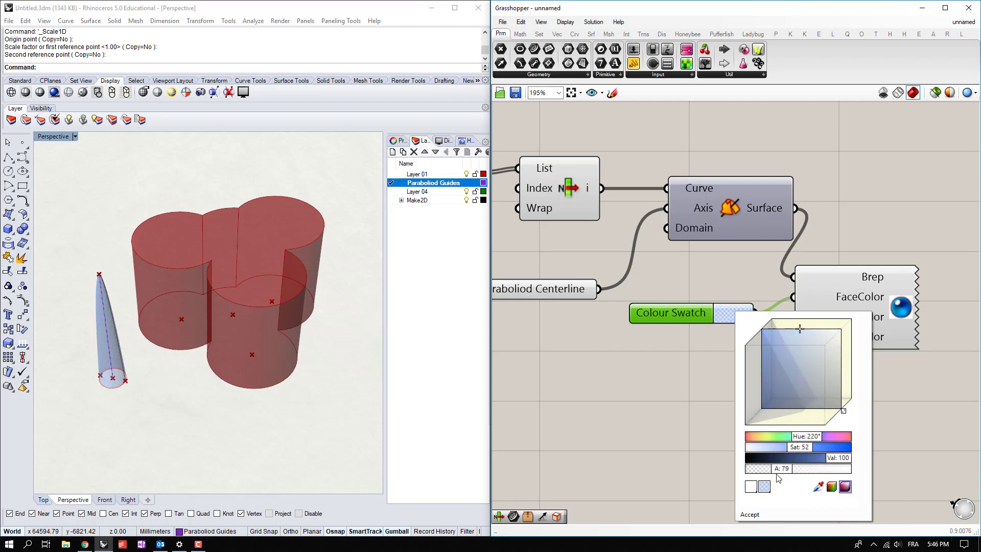
pyautogui.click(749, 514)
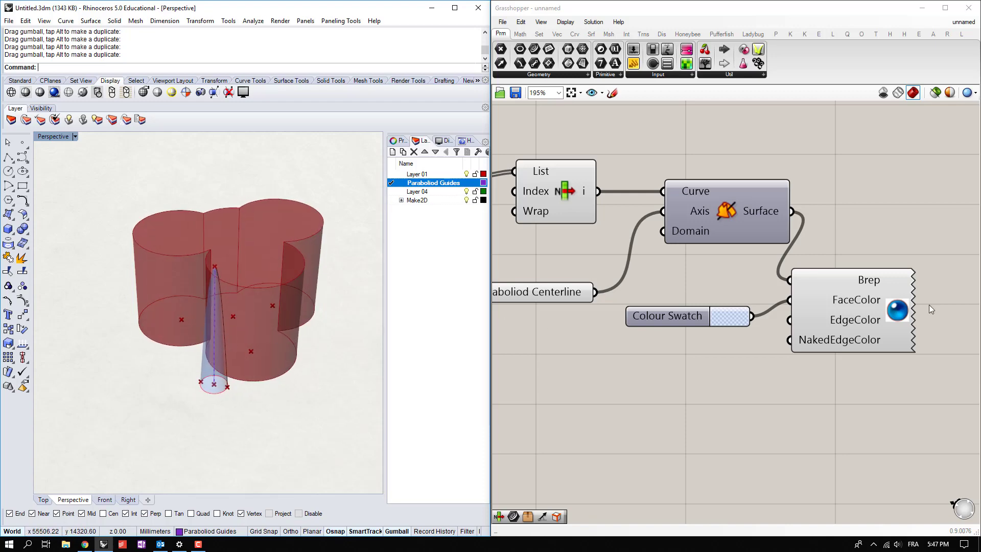
pyautogui.scroll(-3)
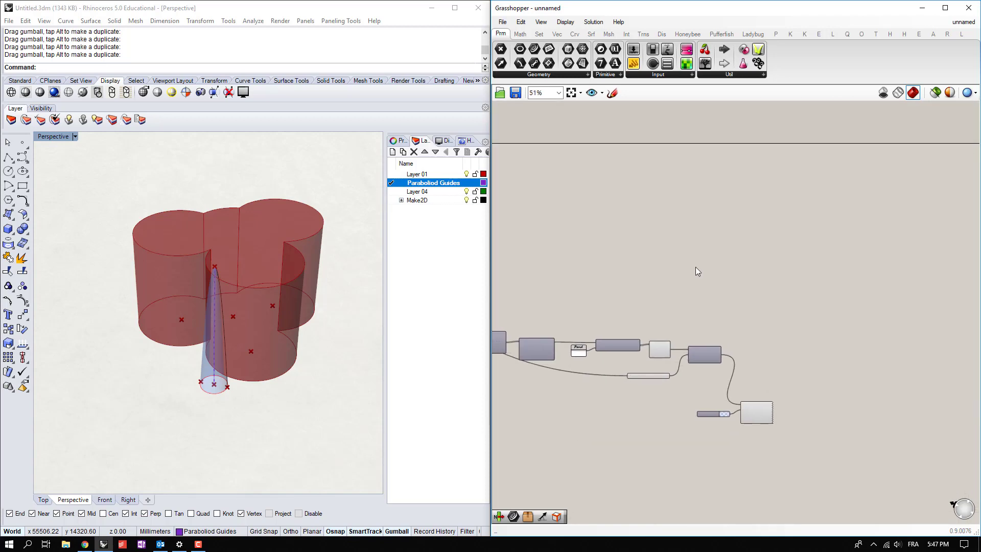
# Step: Subtract the paraboloid (Breps B) from the mass (Breps A) and preview the result in translucent yellow
pyautogui.click(626, 33)
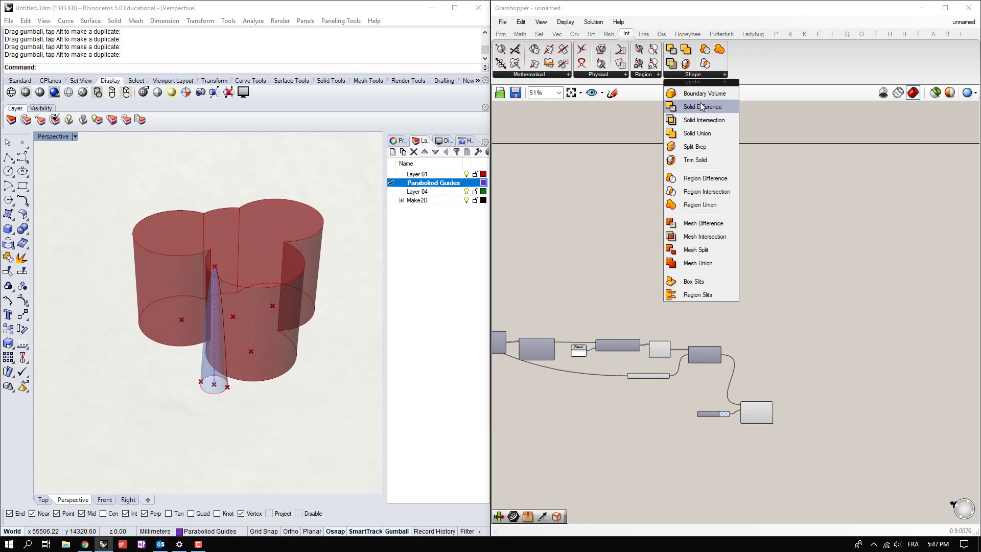
pyautogui.moveTo(703, 106)
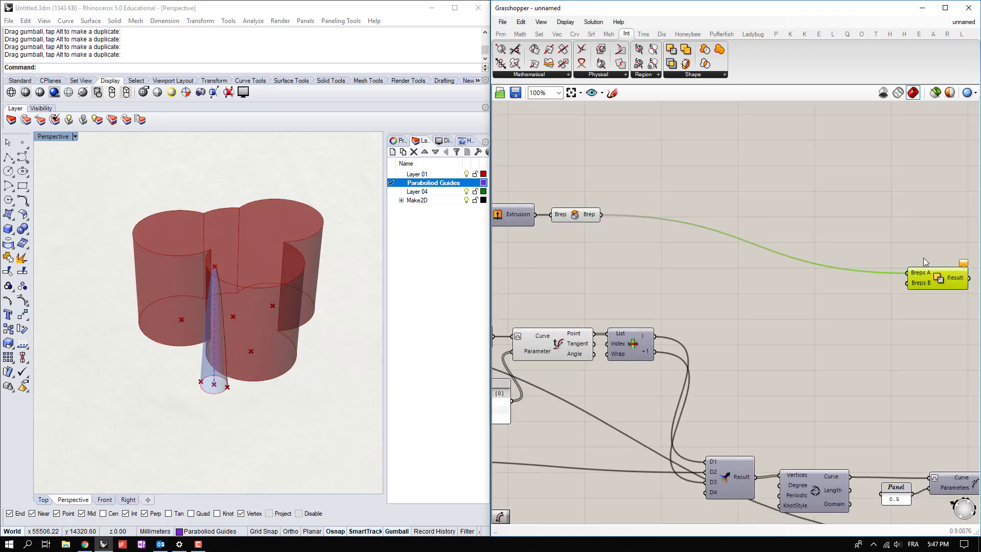
pyautogui.scroll(-3)
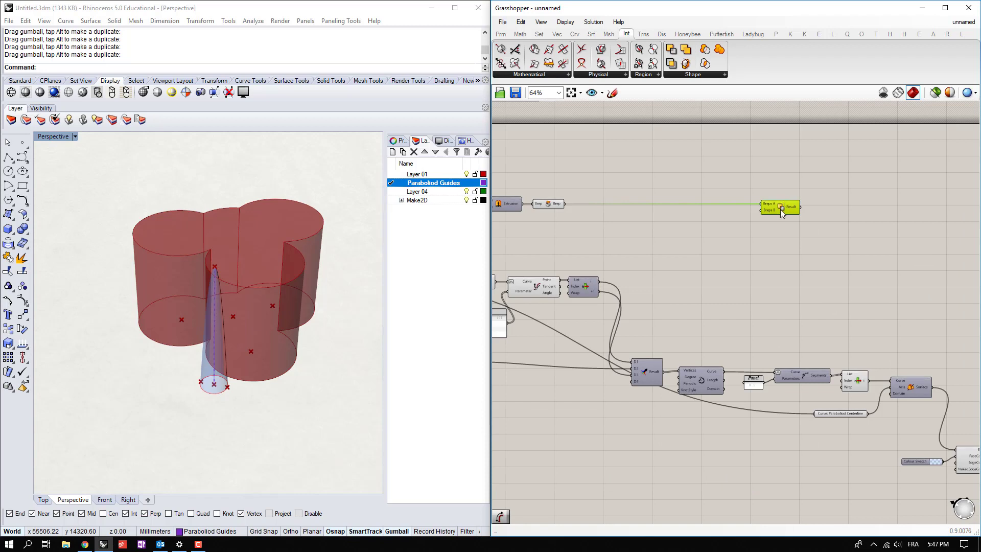
pyautogui.scroll(-3)
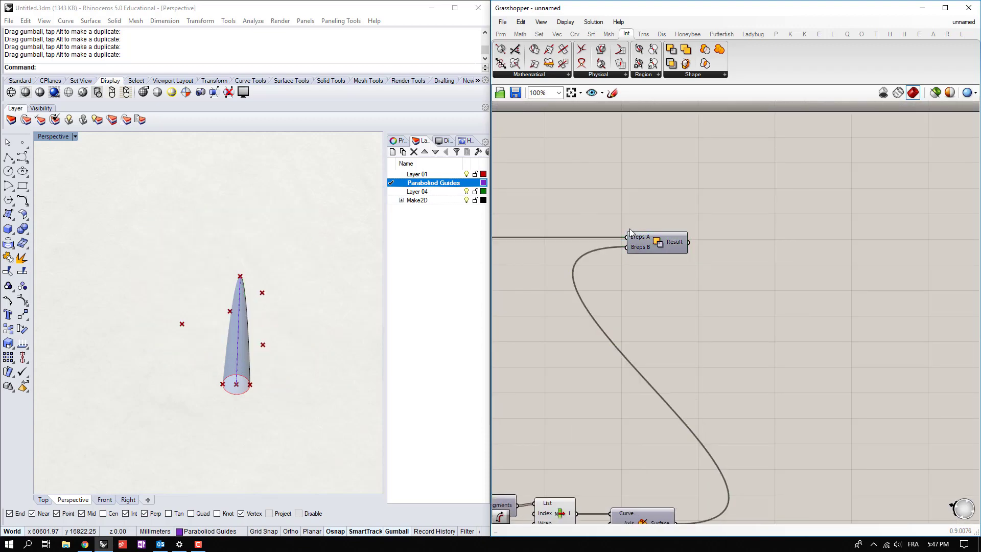
pyautogui.scroll(-3)
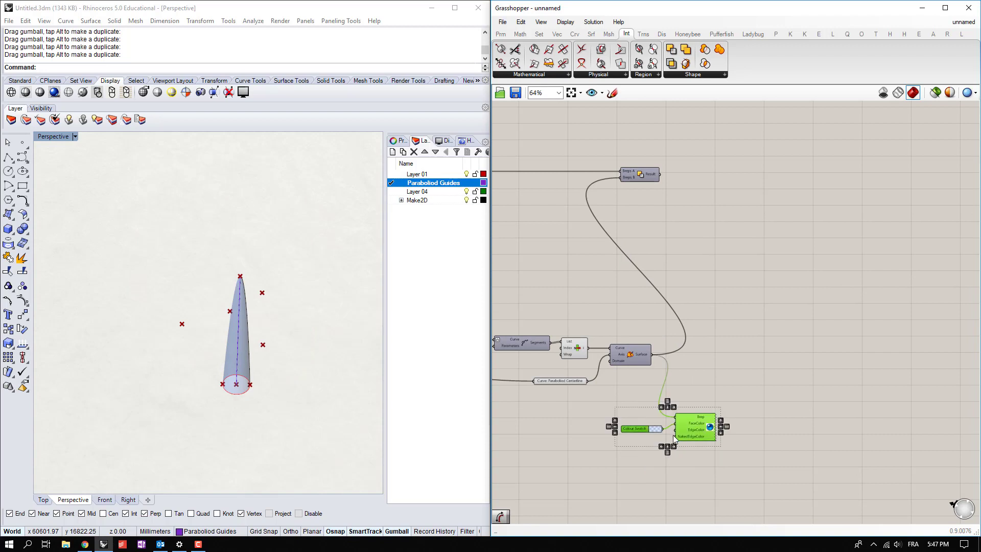
pyautogui.scroll(3)
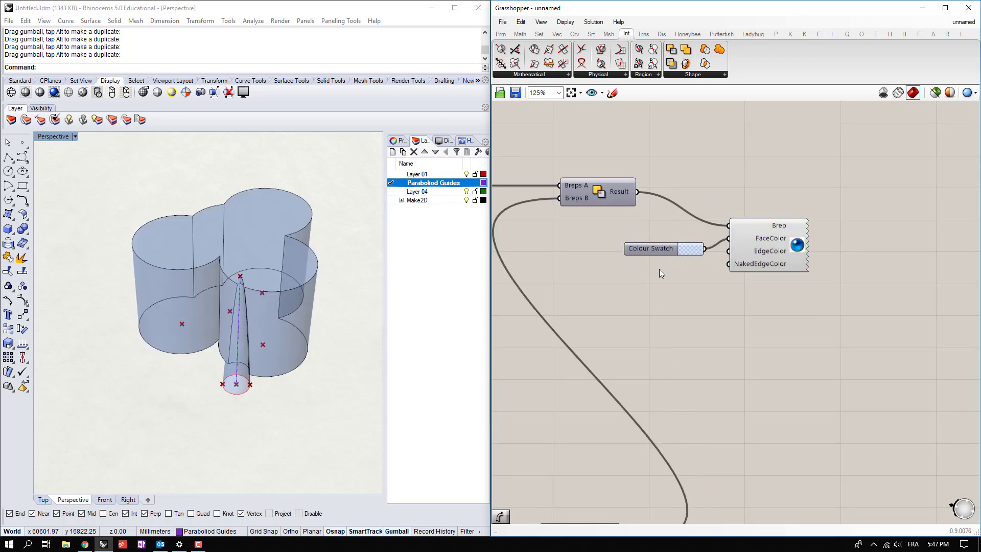
pyautogui.click(650, 248)
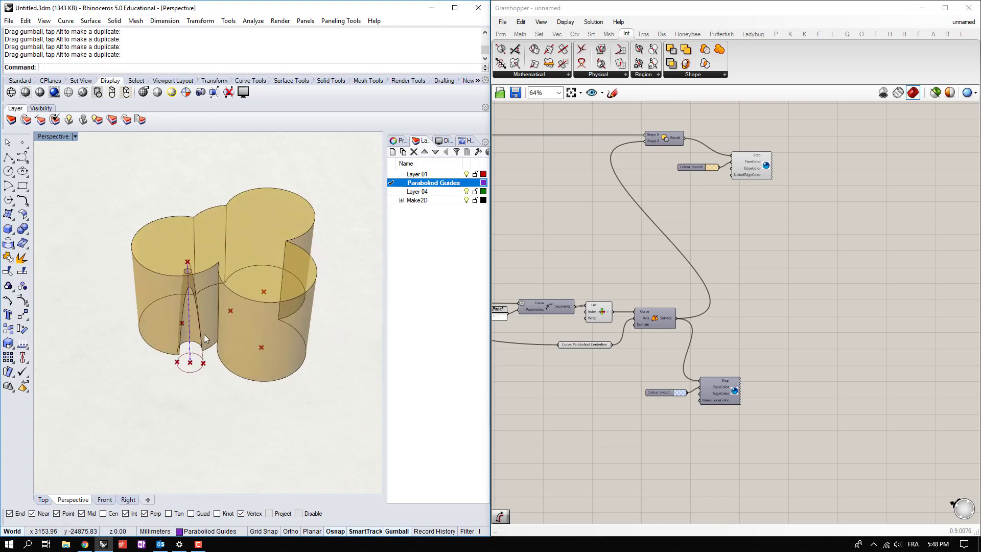
# Step: Zoom out the canvas and disable preview on the mass-producing components
pyautogui.click(188, 332)
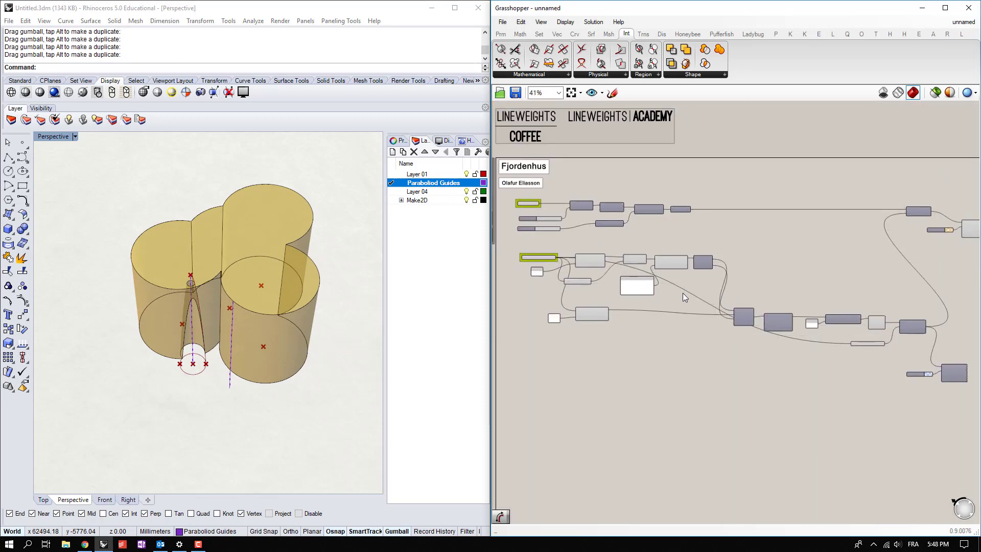
pyautogui.moveTo(537, 256)
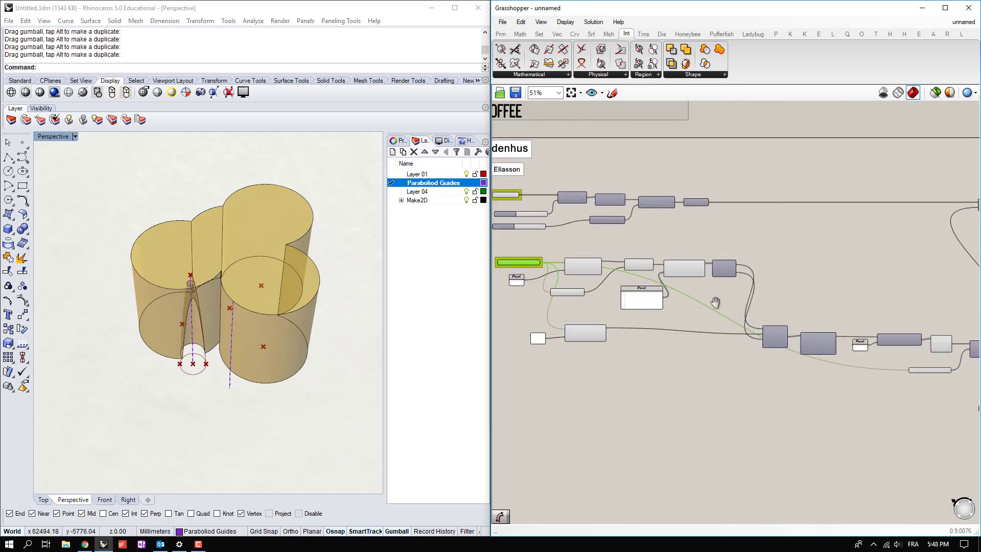
pyautogui.scroll(-3)
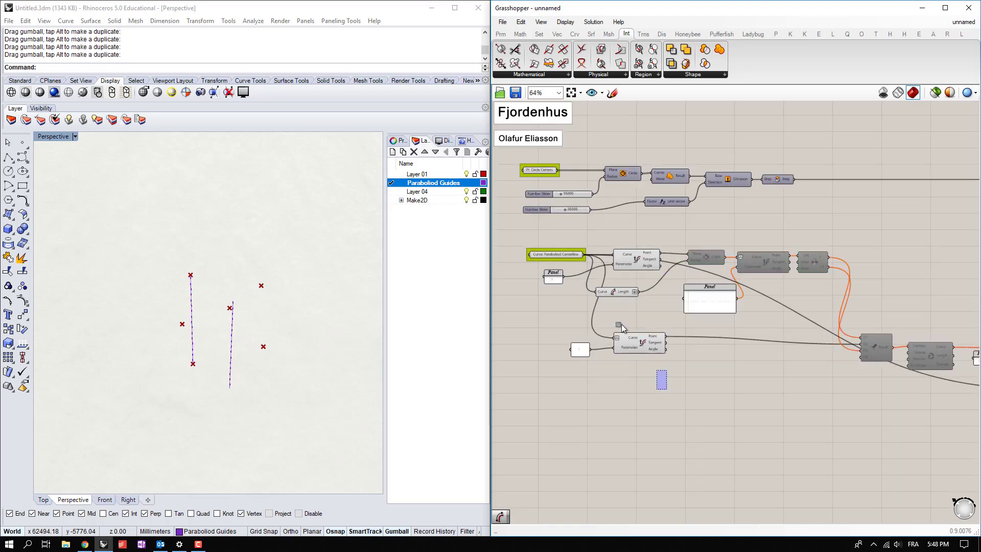
# Step: Set both Rhino guide lines as the Paraboloid Centerline curves via Set Multiple Curves
pyautogui.click(638, 344)
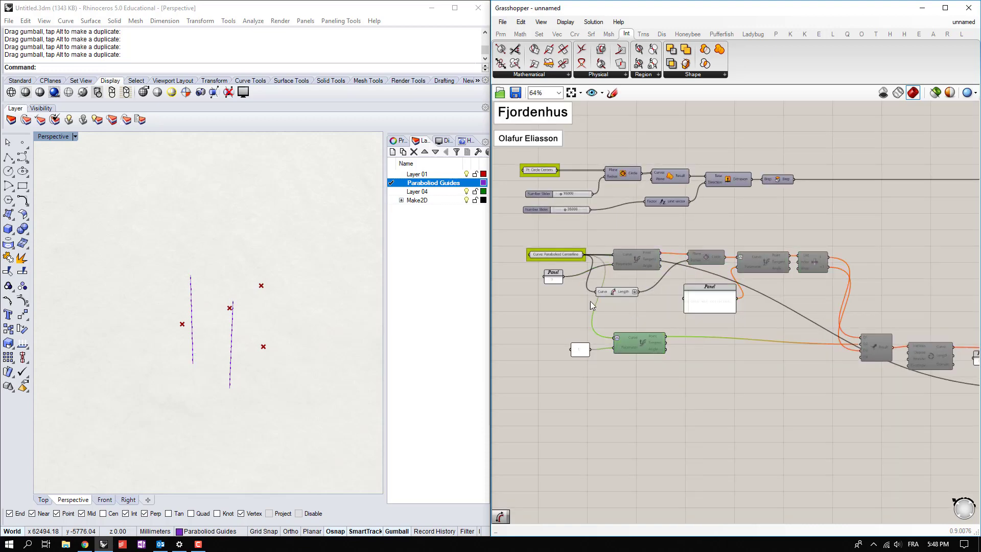
pyautogui.rightClick(556, 254)
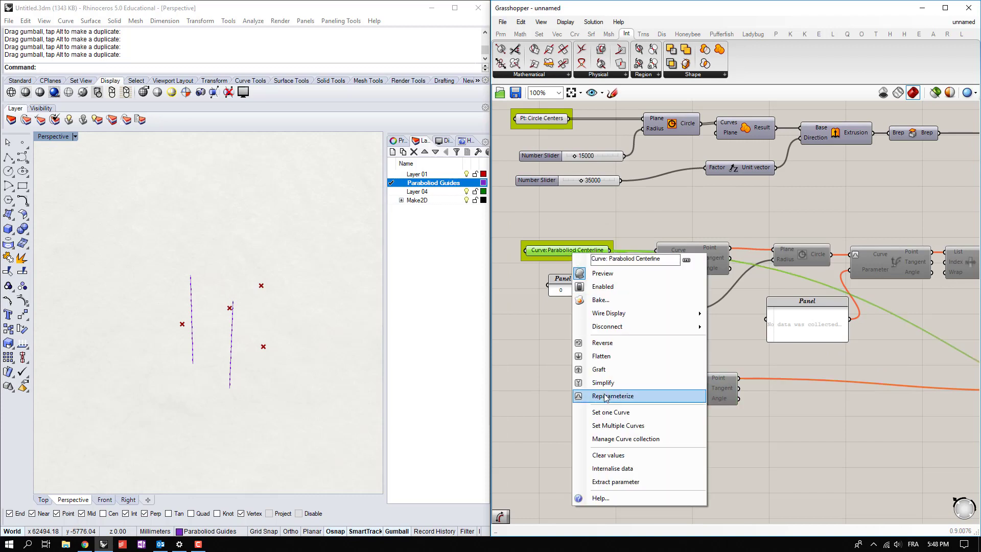
pyautogui.moveTo(605, 313)
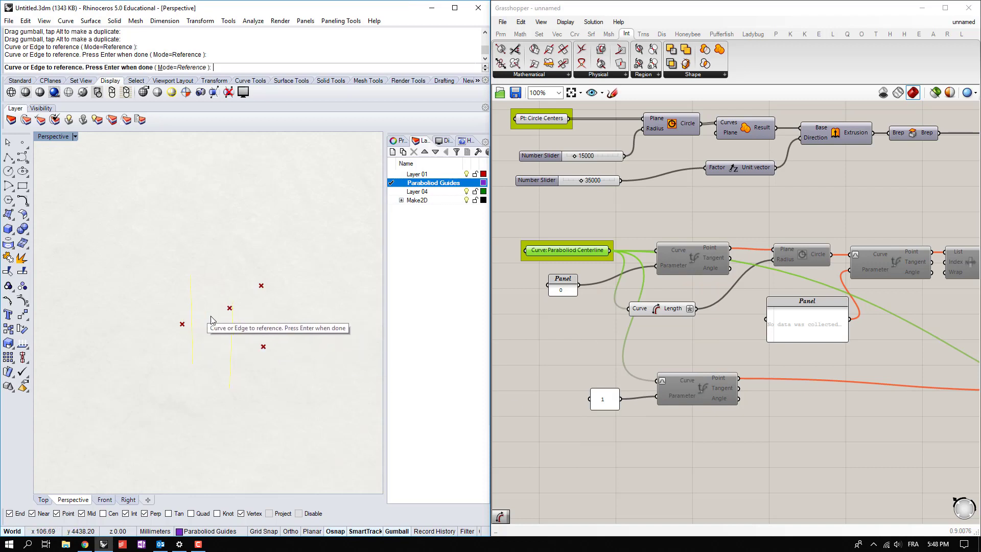
pyautogui.moveTo(693, 259)
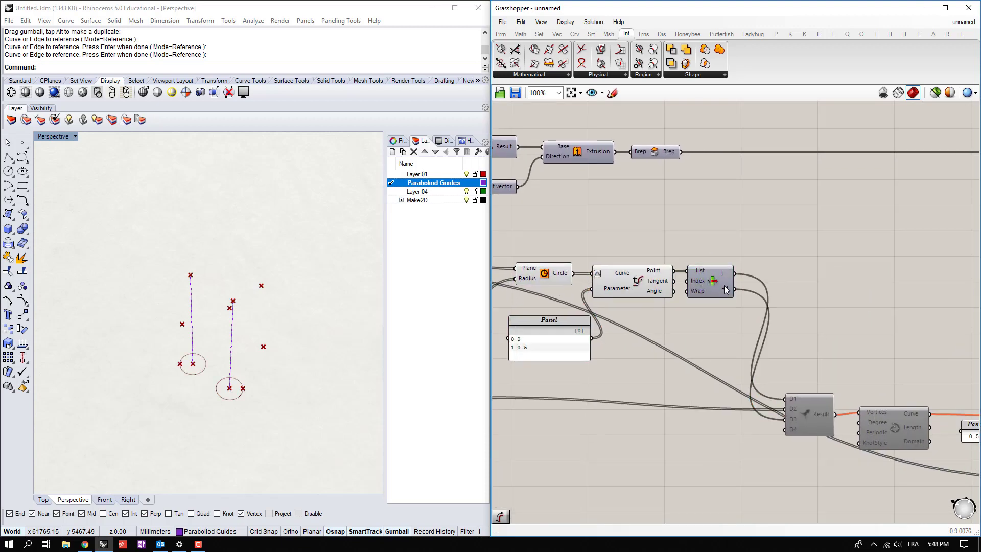
pyautogui.scroll(3)
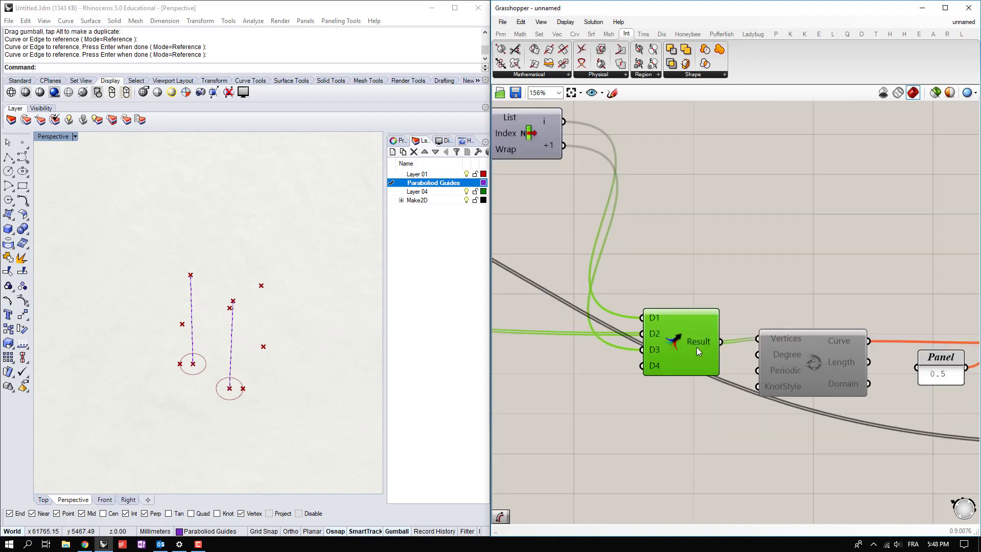
pyautogui.moveTo(717, 390)
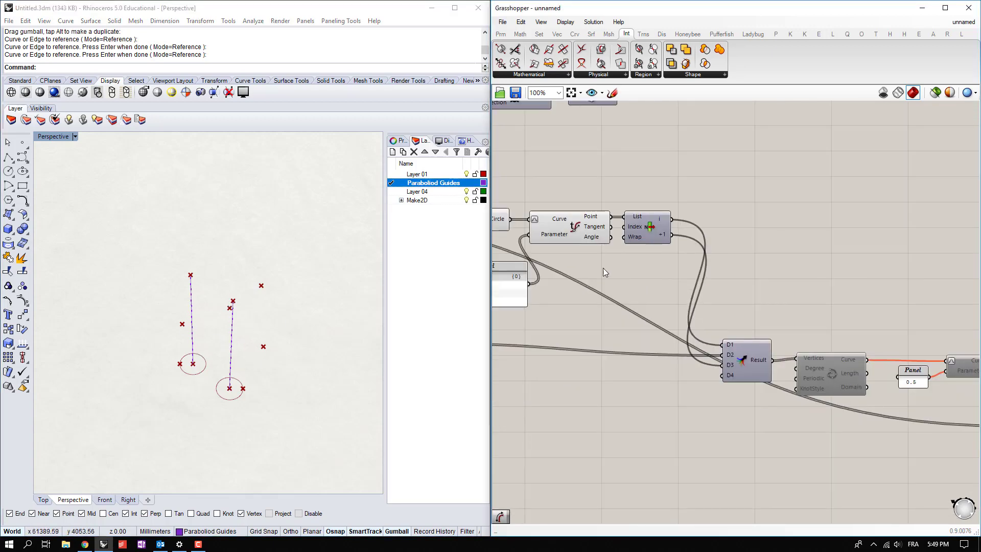
pyautogui.scroll(3)
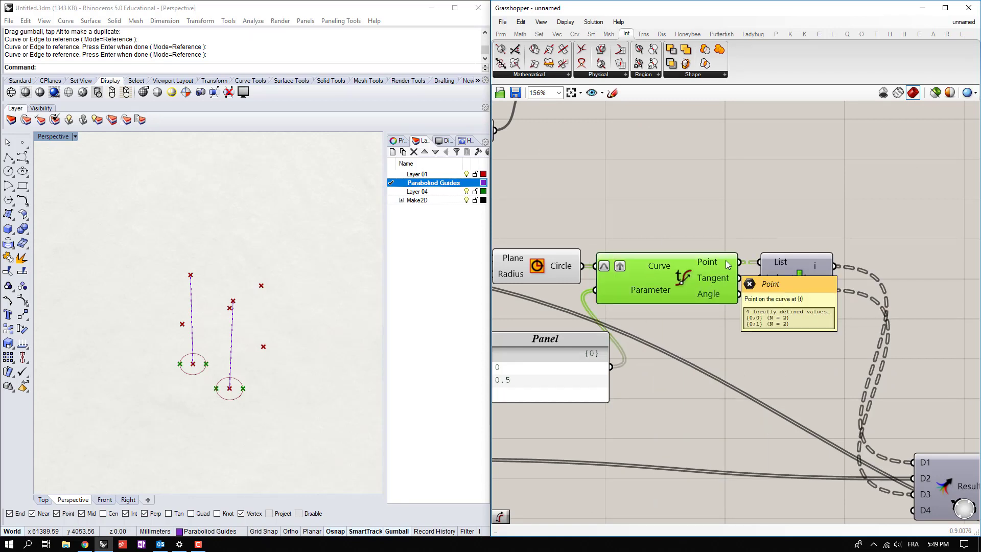
pyautogui.scroll(-3)
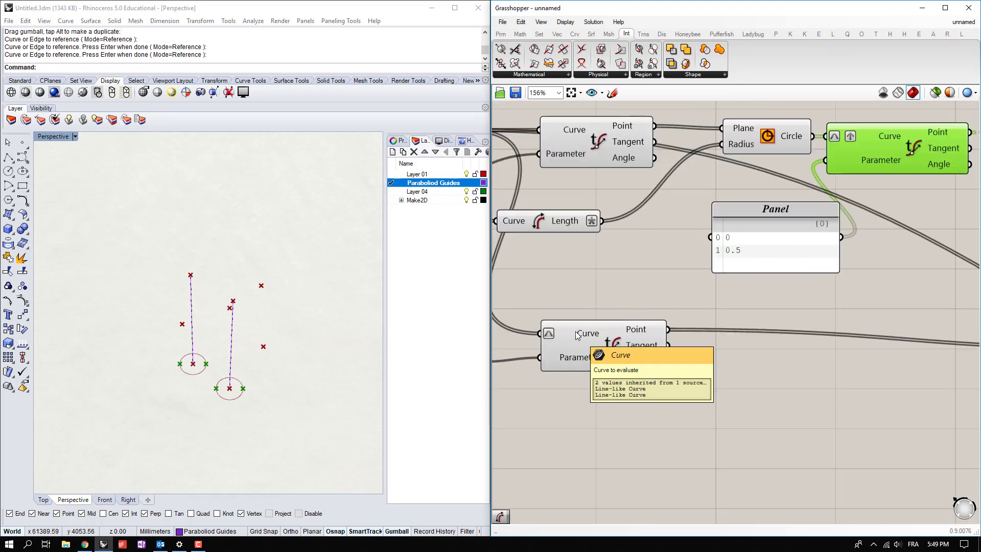
pyautogui.scroll(3)
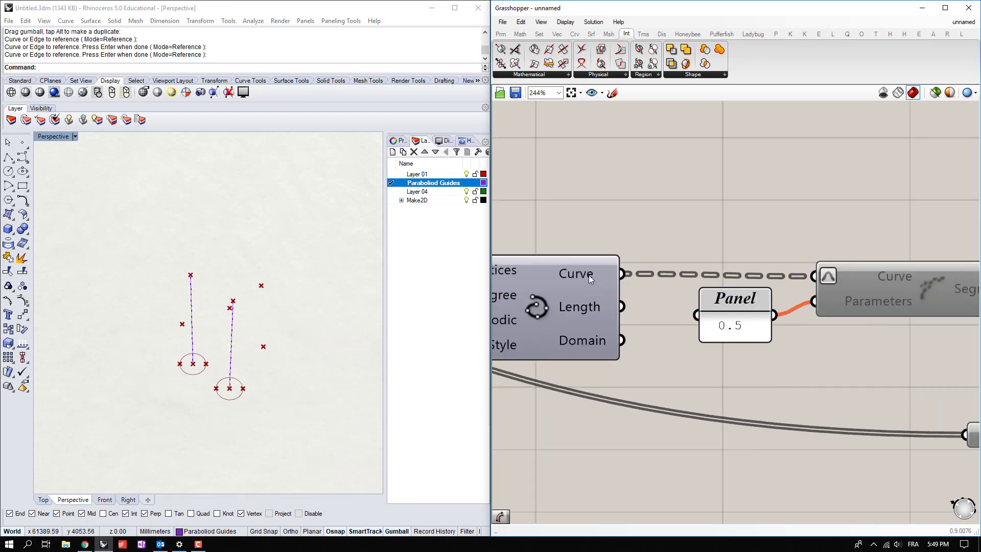
pyautogui.scroll(-3)
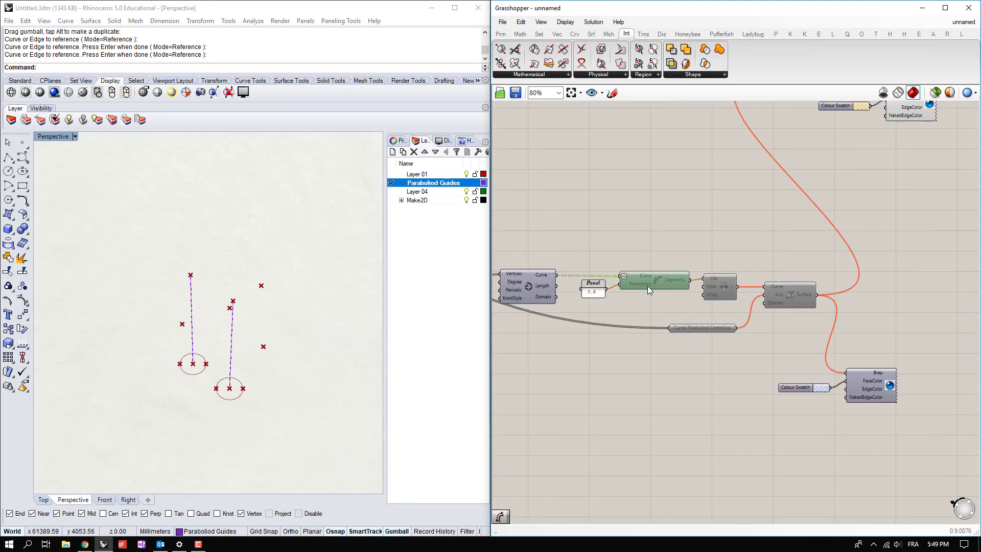
pyautogui.scroll(3)
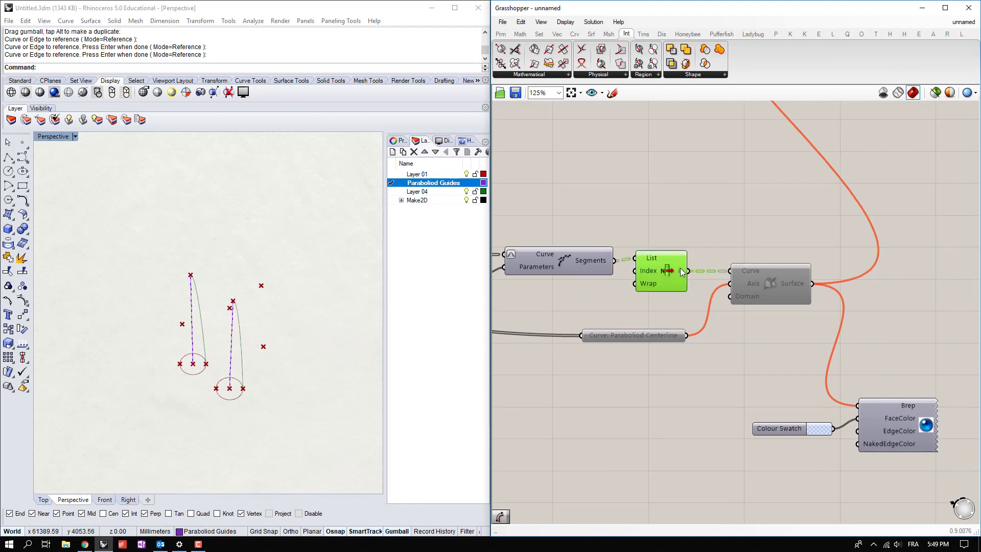
pyautogui.click(769, 283)
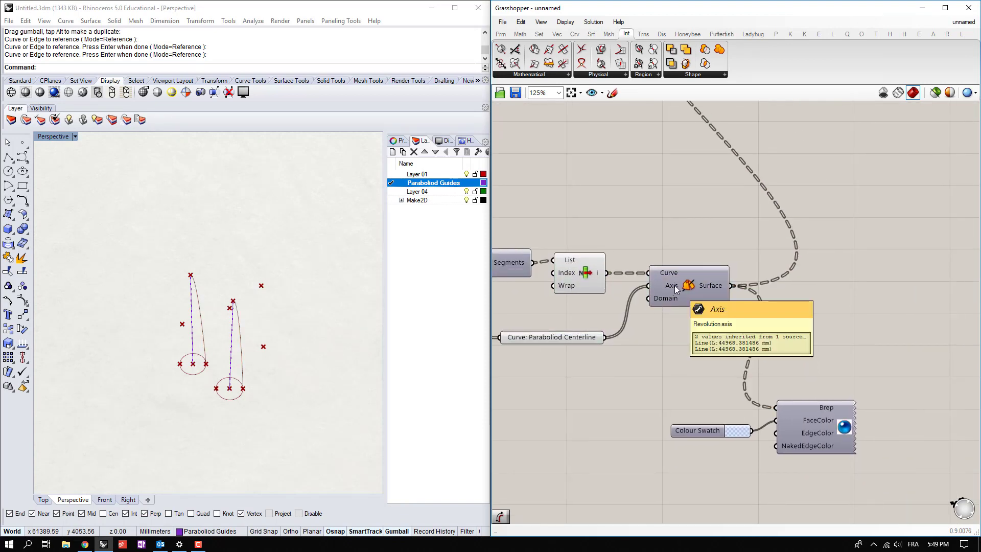
pyautogui.moveTo(709, 288)
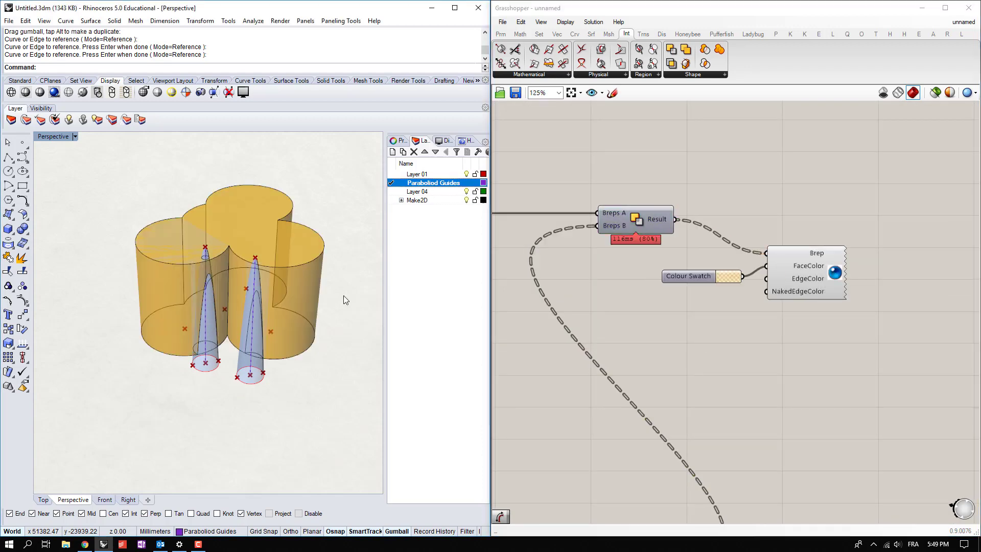
# Step: Feed both revolved paraboloids into Breps B, carving two blue voids into the gold mass
pyautogui.scroll(3)
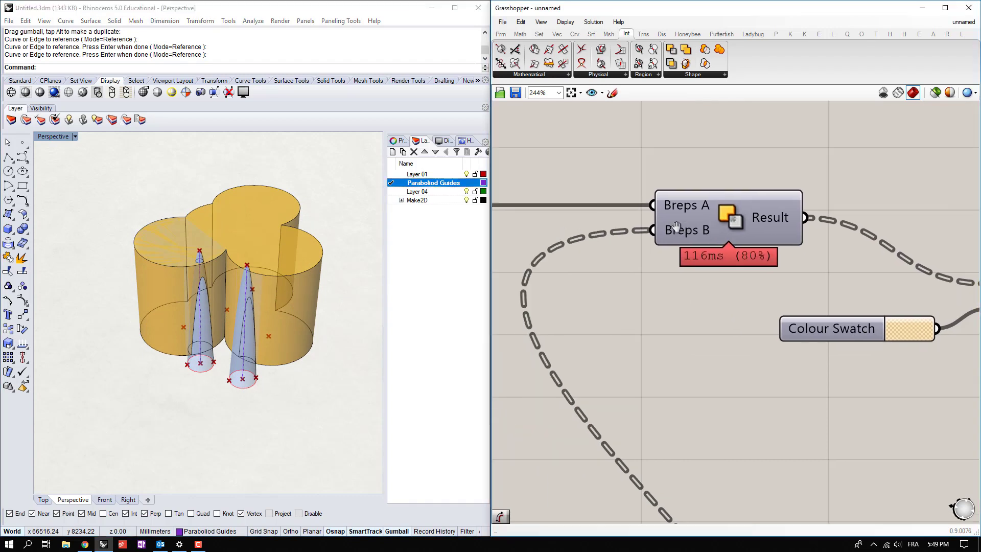
pyautogui.moveTo(667, 237)
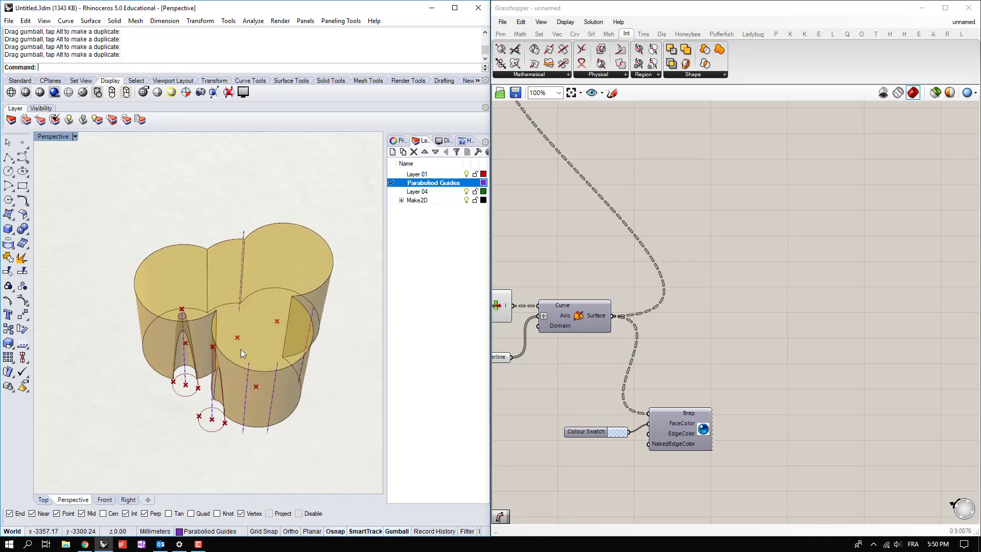
# Step: Place a Geometry Pipeline filtered to the Paraboloid Guides layer and curve type only
pyautogui.scroll(-3)
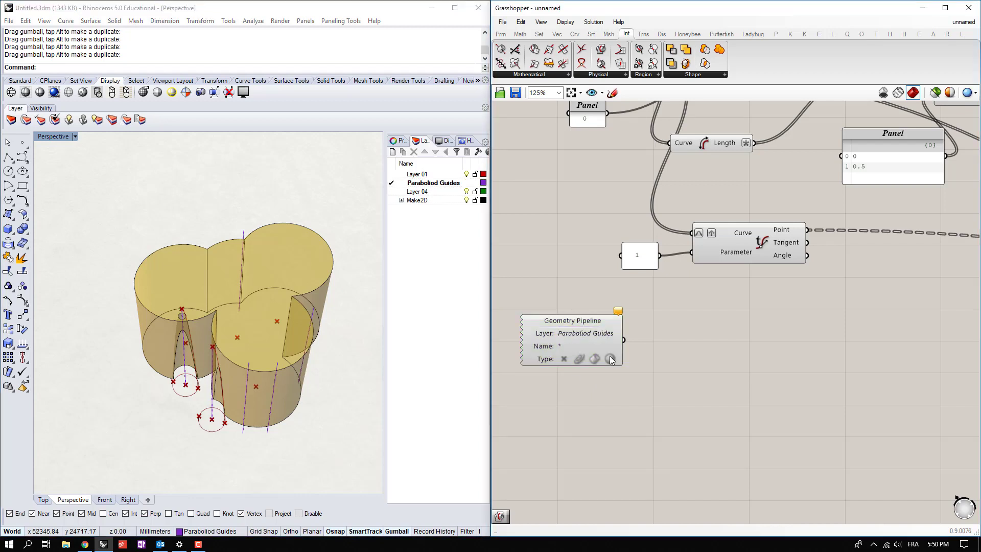
pyautogui.click(579, 359)
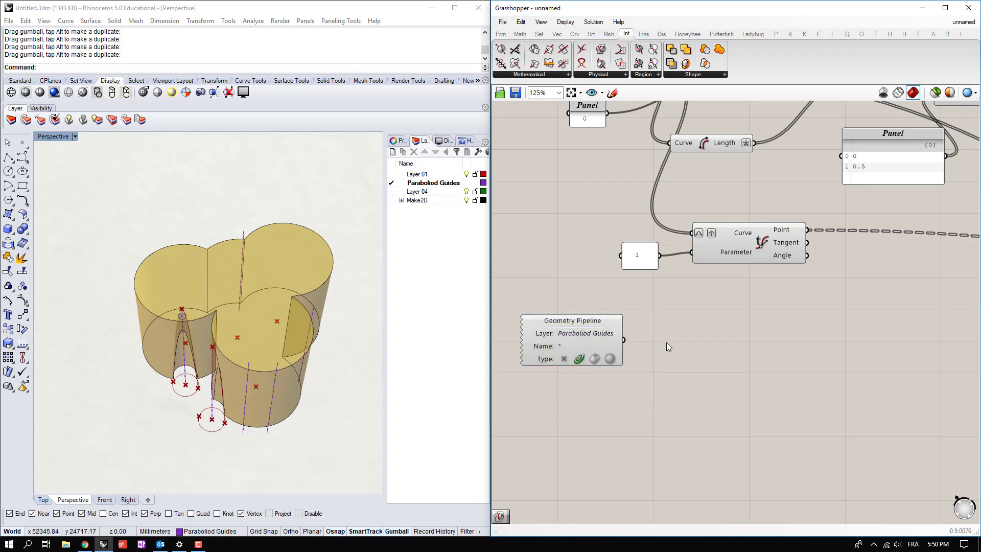
pyautogui.click(668, 346)
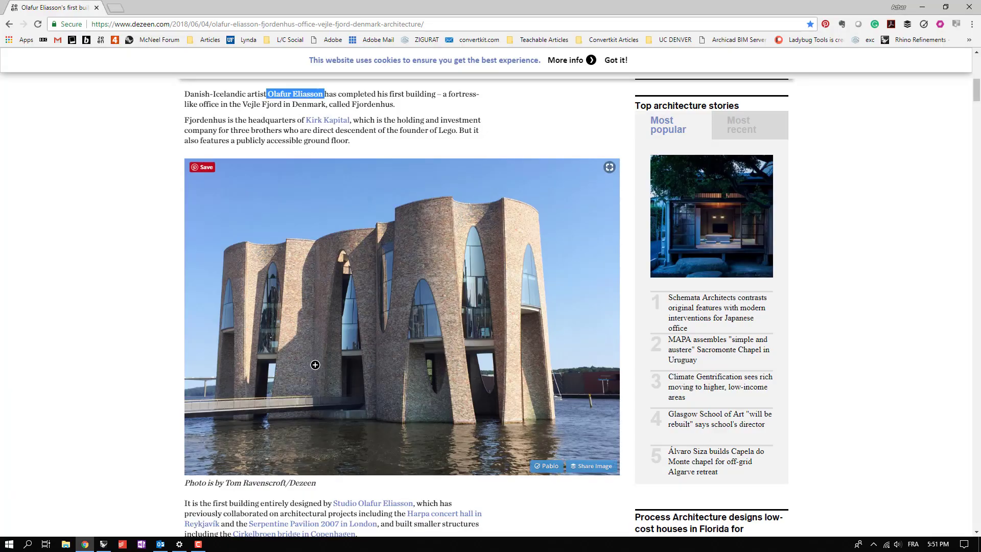
pyautogui.moveTo(349, 308)
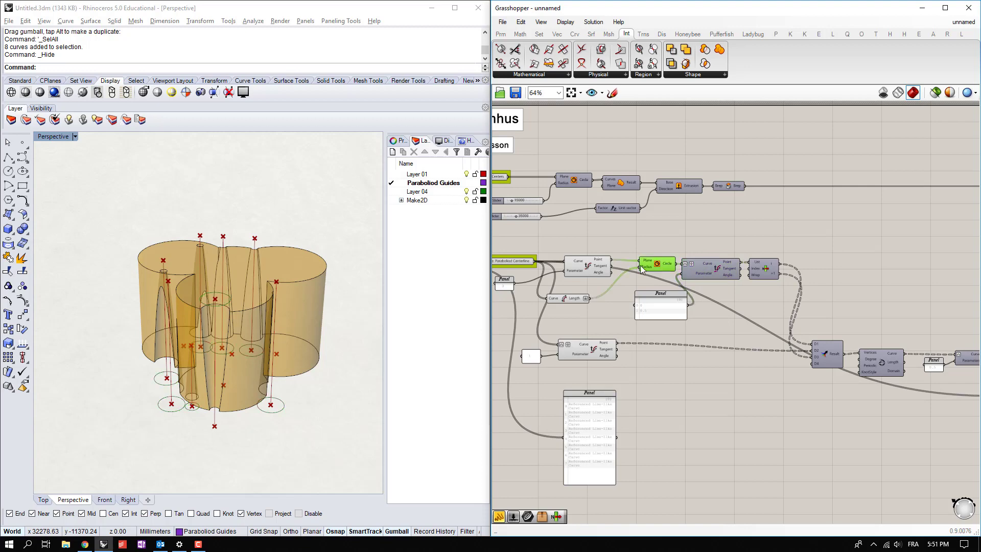
# Step: Drive the voids from every guide-layer curve and hide the guides, yielding the fluted mass
pyautogui.click(587, 348)
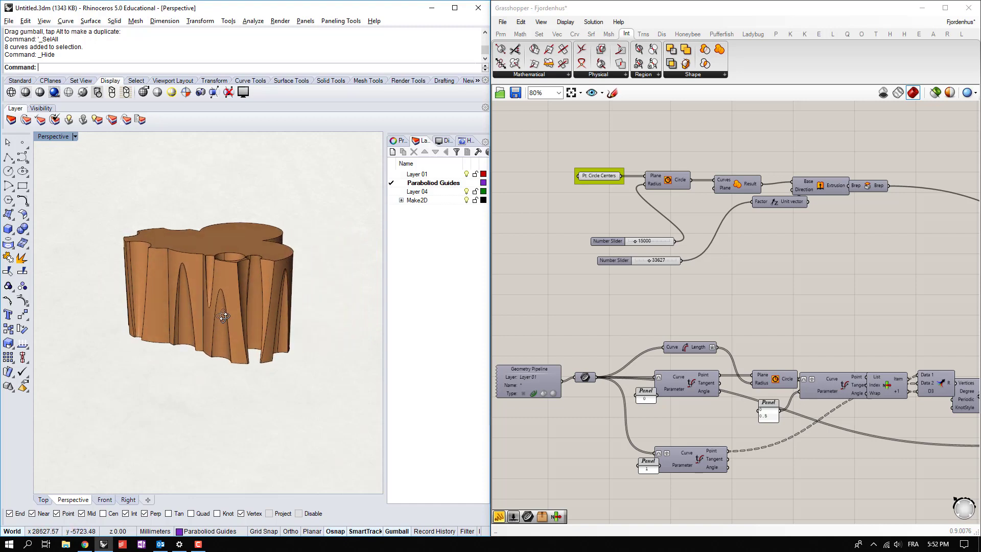
pyautogui.moveTo(314, 278)
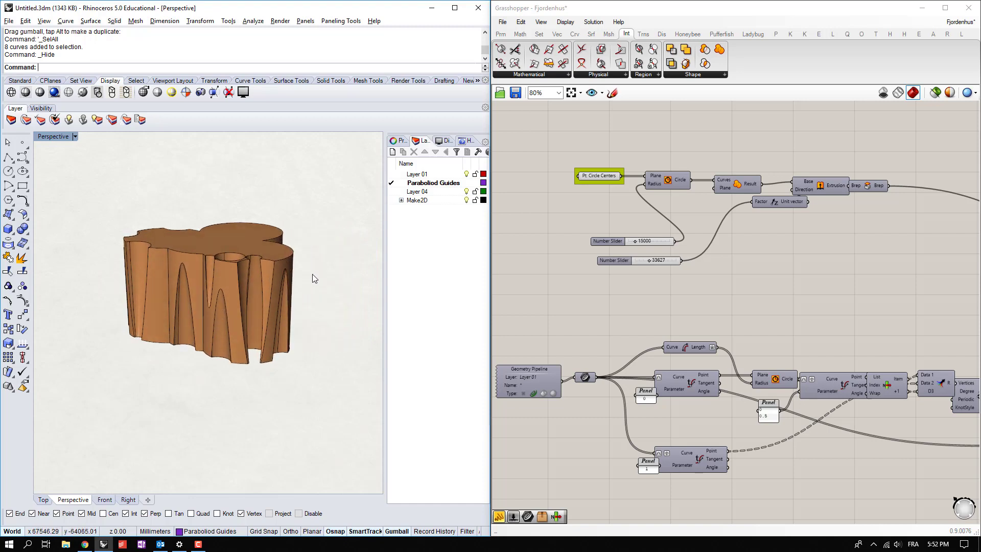
pyautogui.moveTo(316, 274)
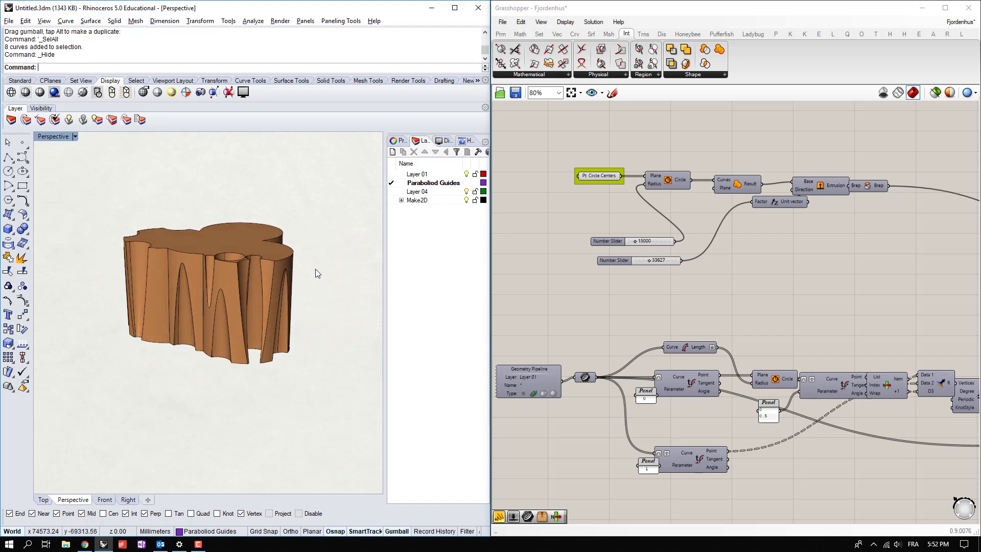